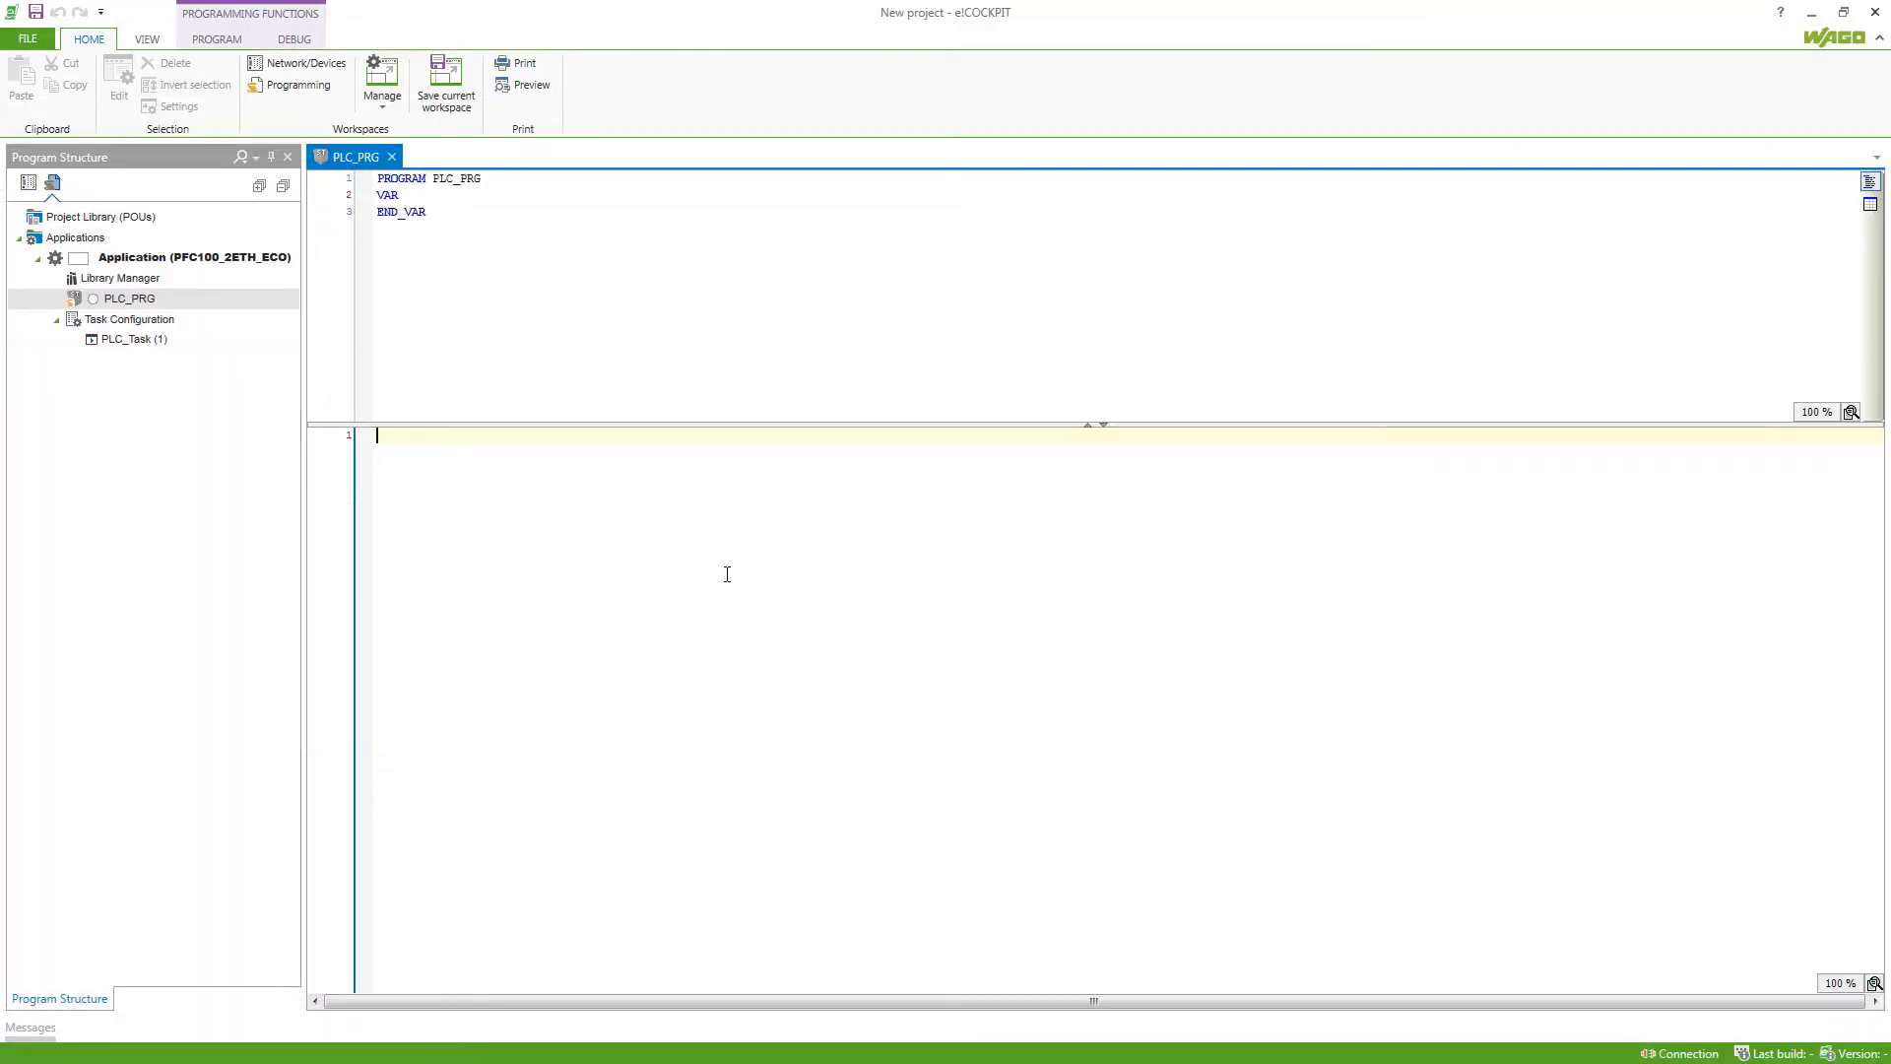
mouse_move(467, 264)
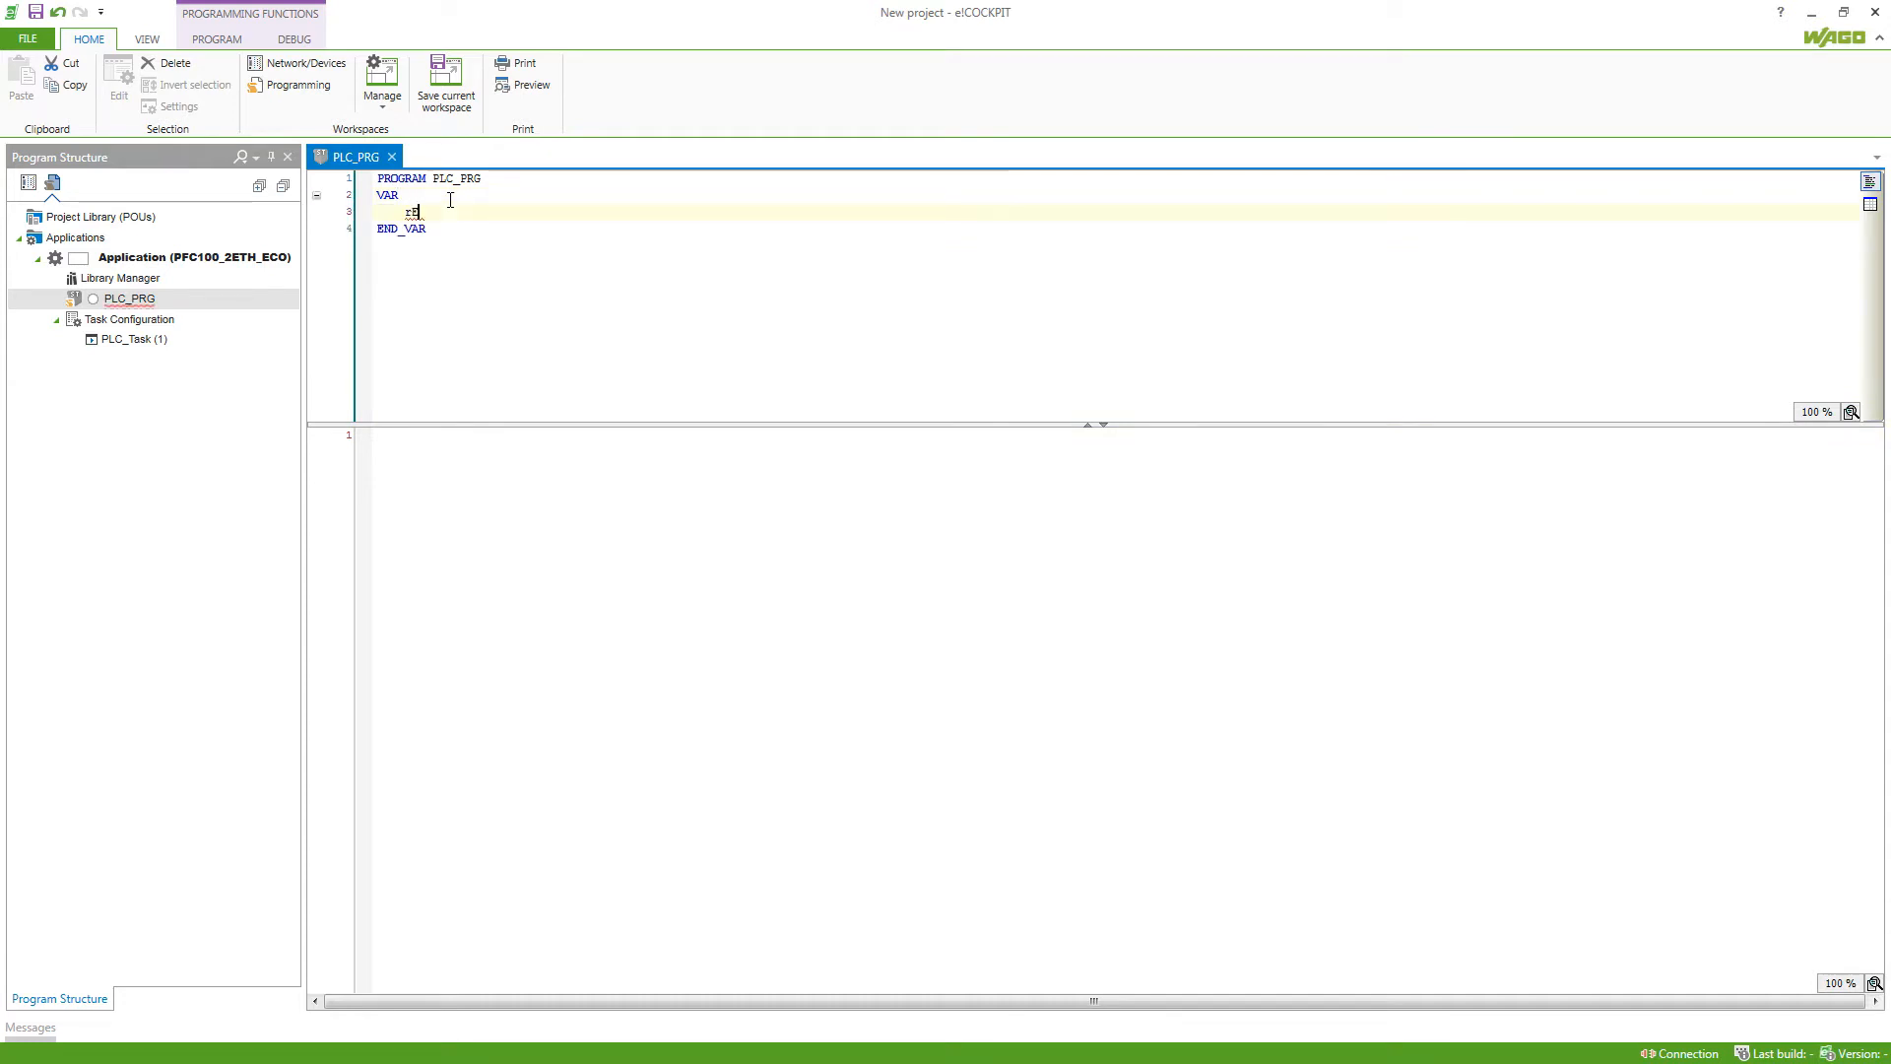
Add the declaration line 'rEnergy : REAL;' inside the VAR block
text(rEnergy :)
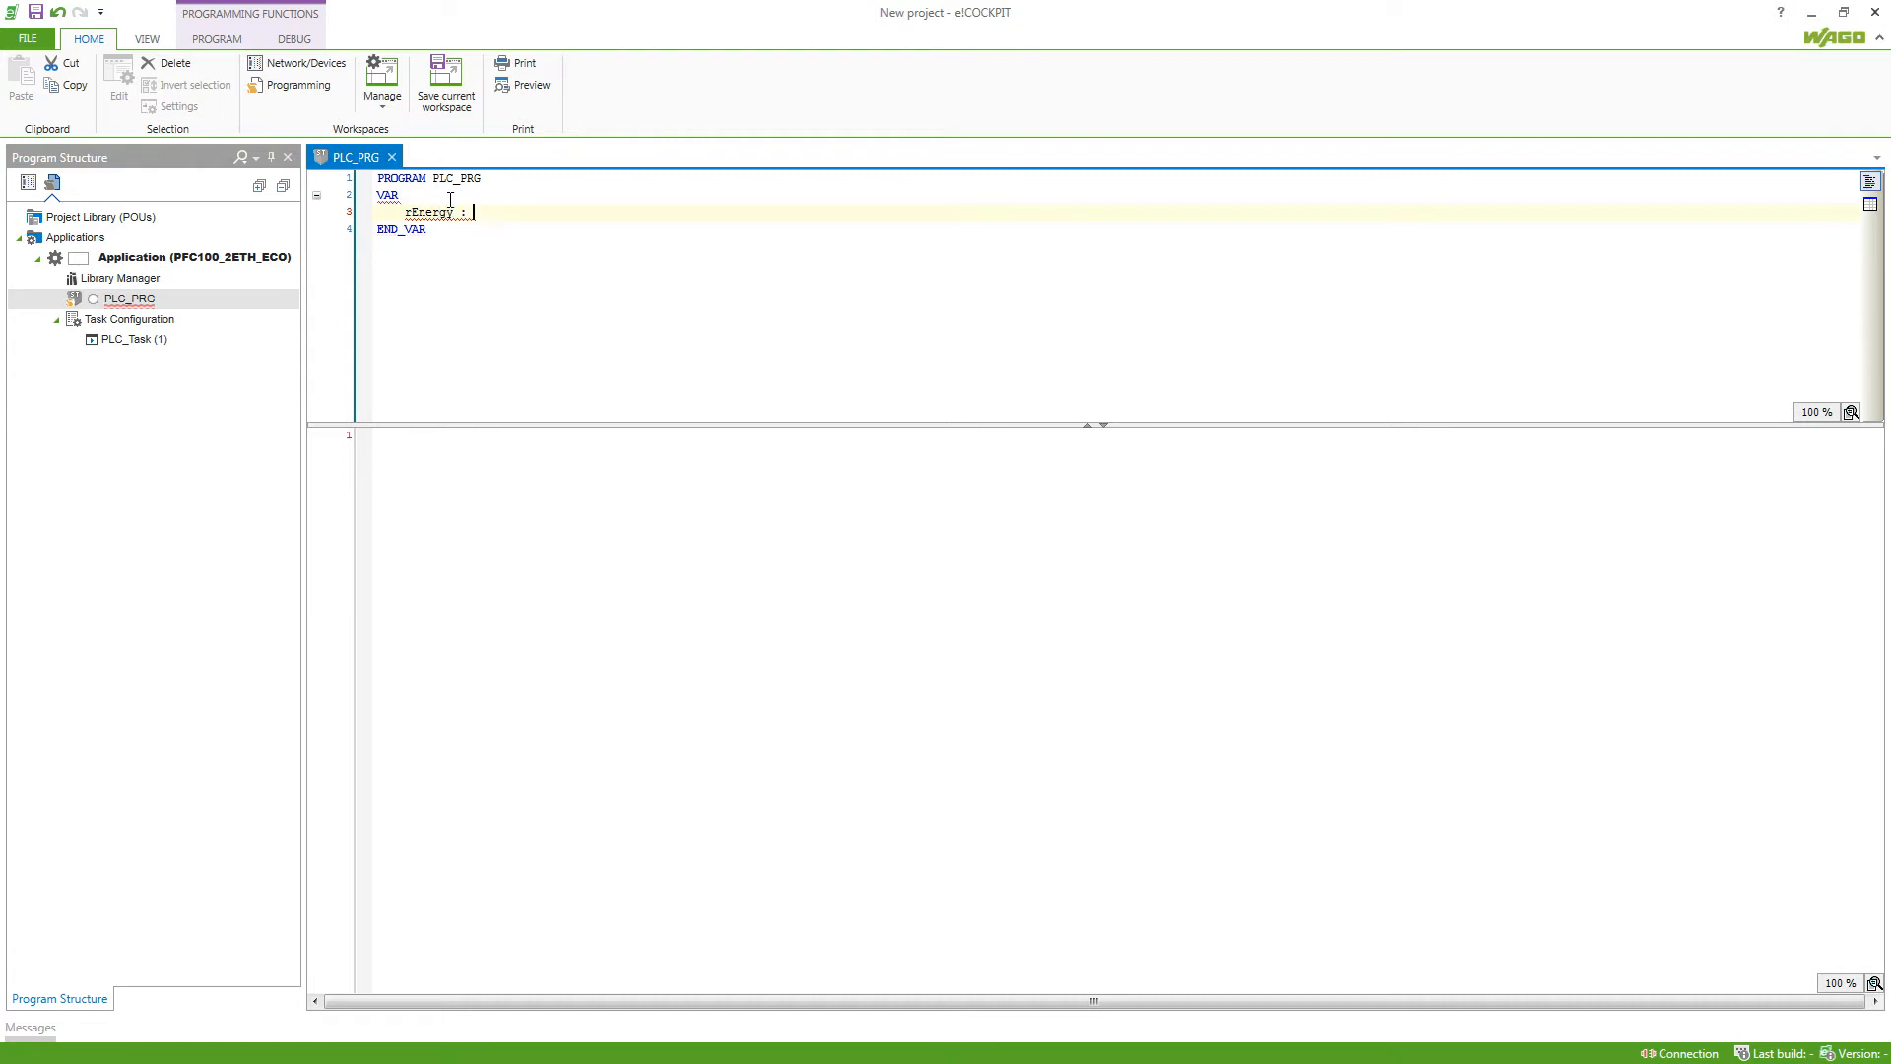
text(REAL)
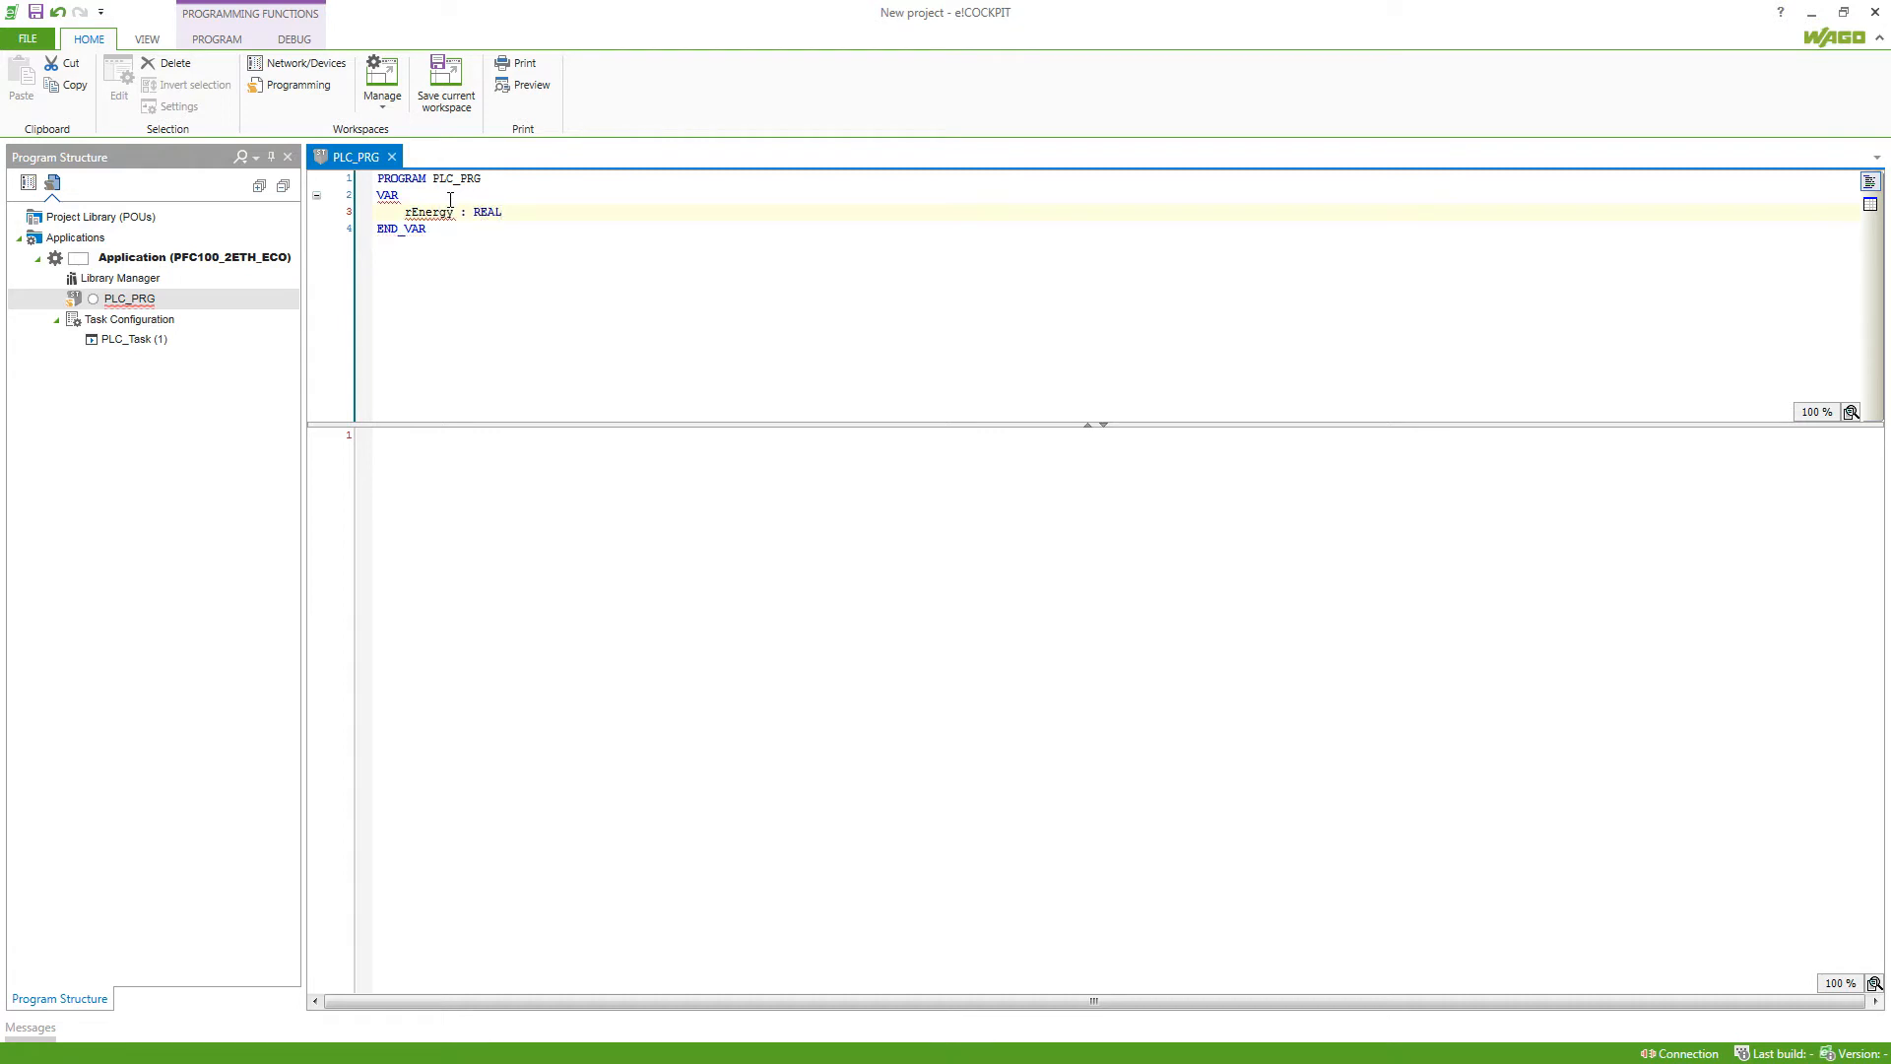
text(;)
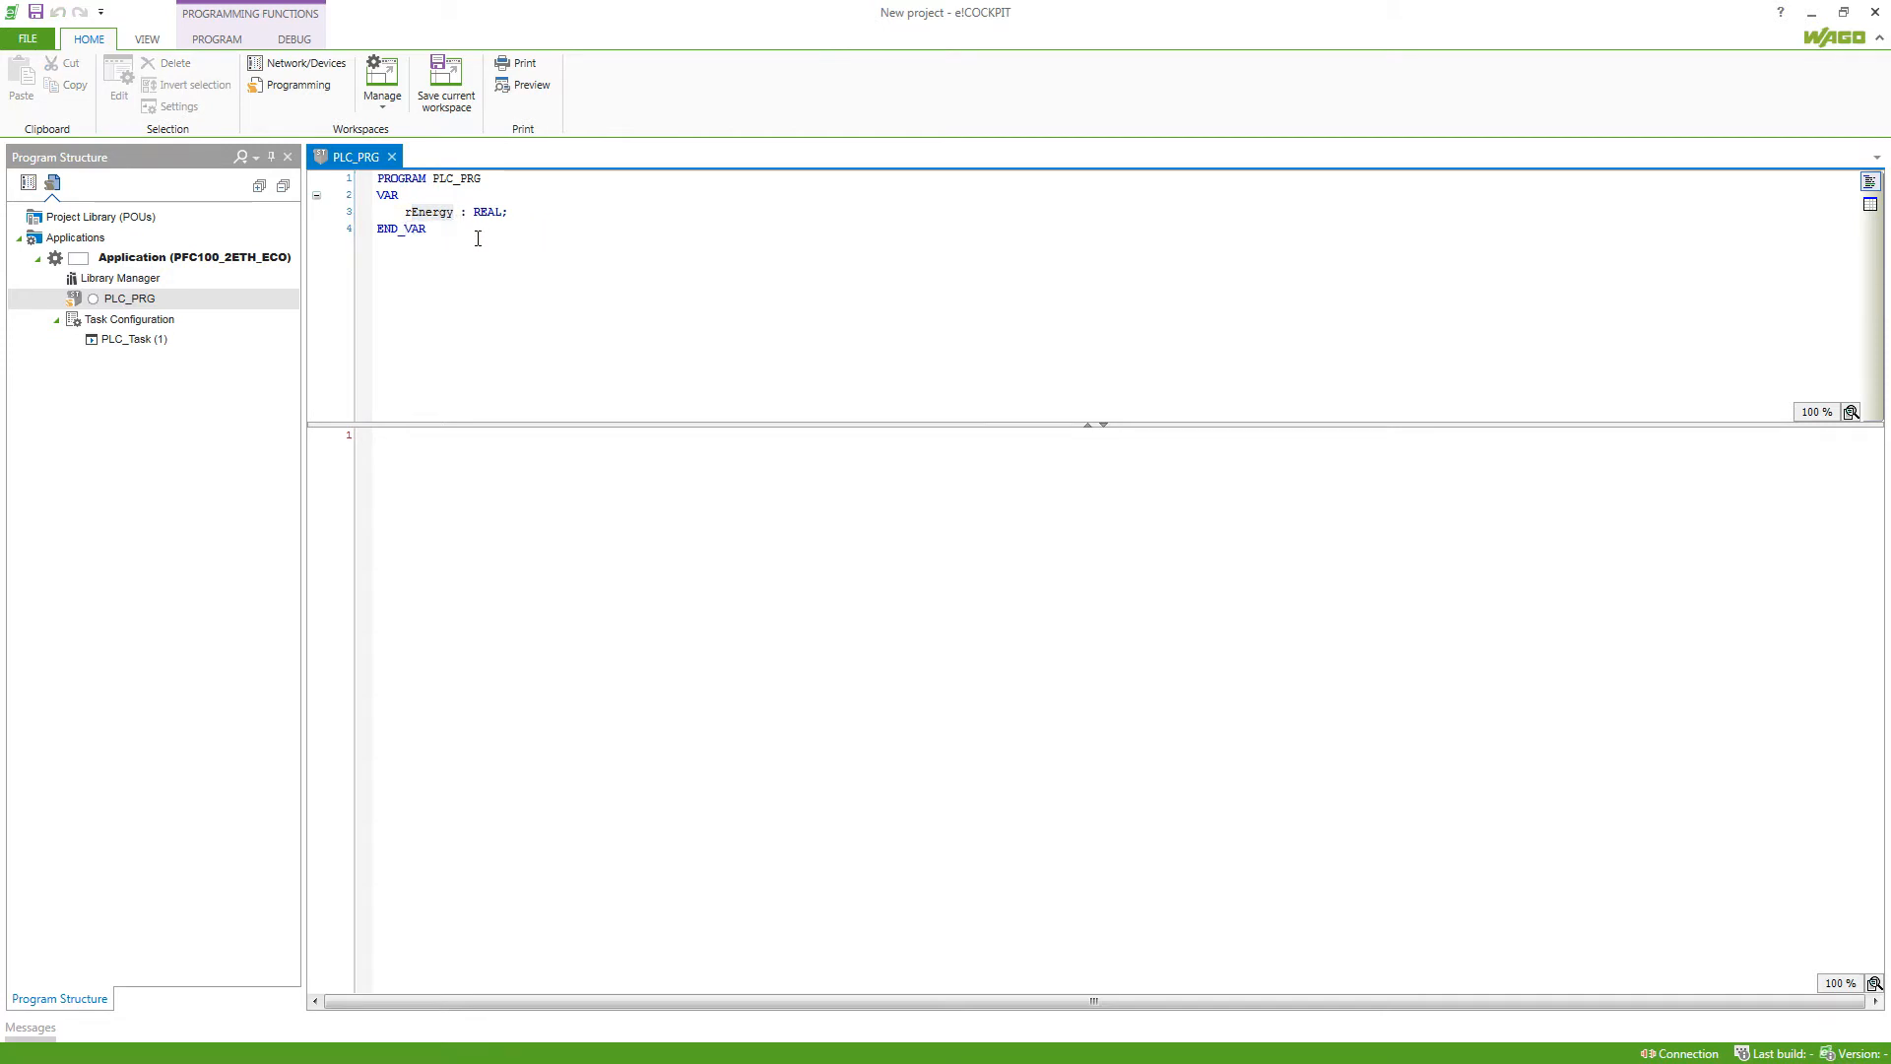
mouse_move(473, 237)
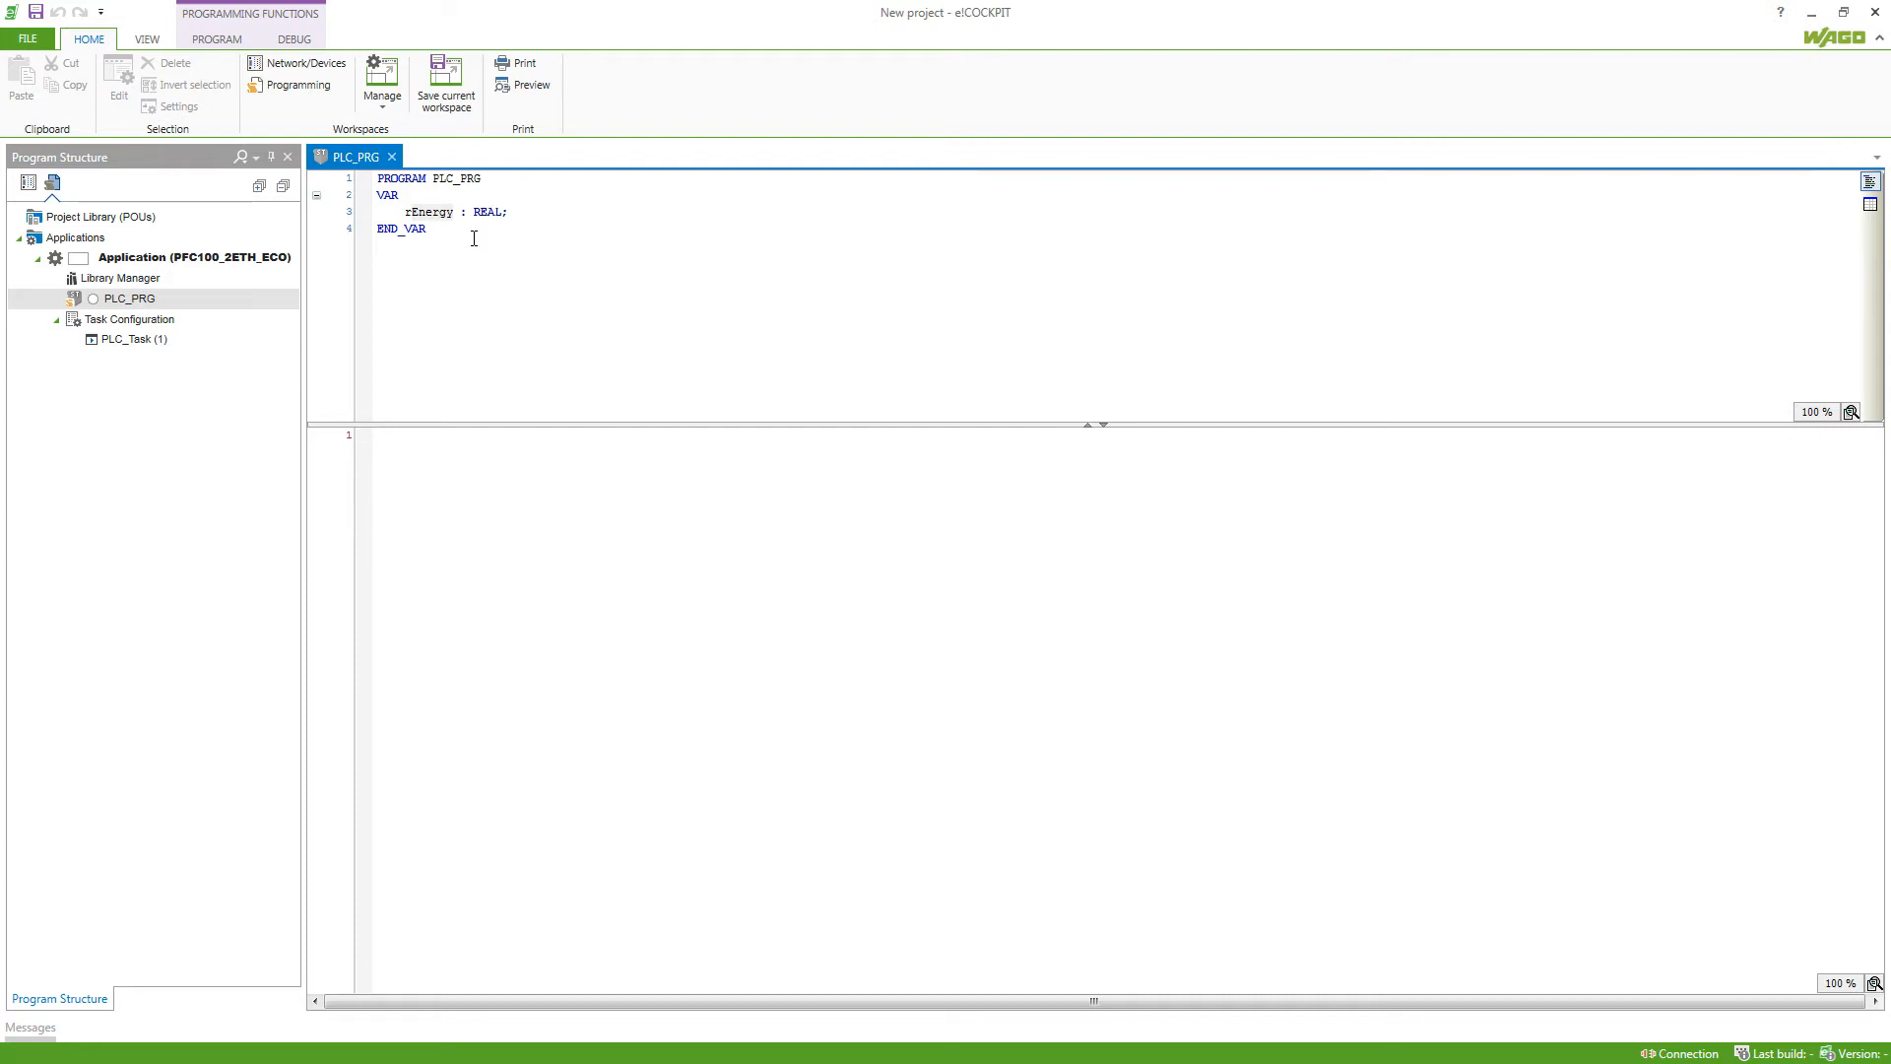
Write the body statement 'rTemp := rEnergy;' with rTemp still undeclared
click(471, 436)
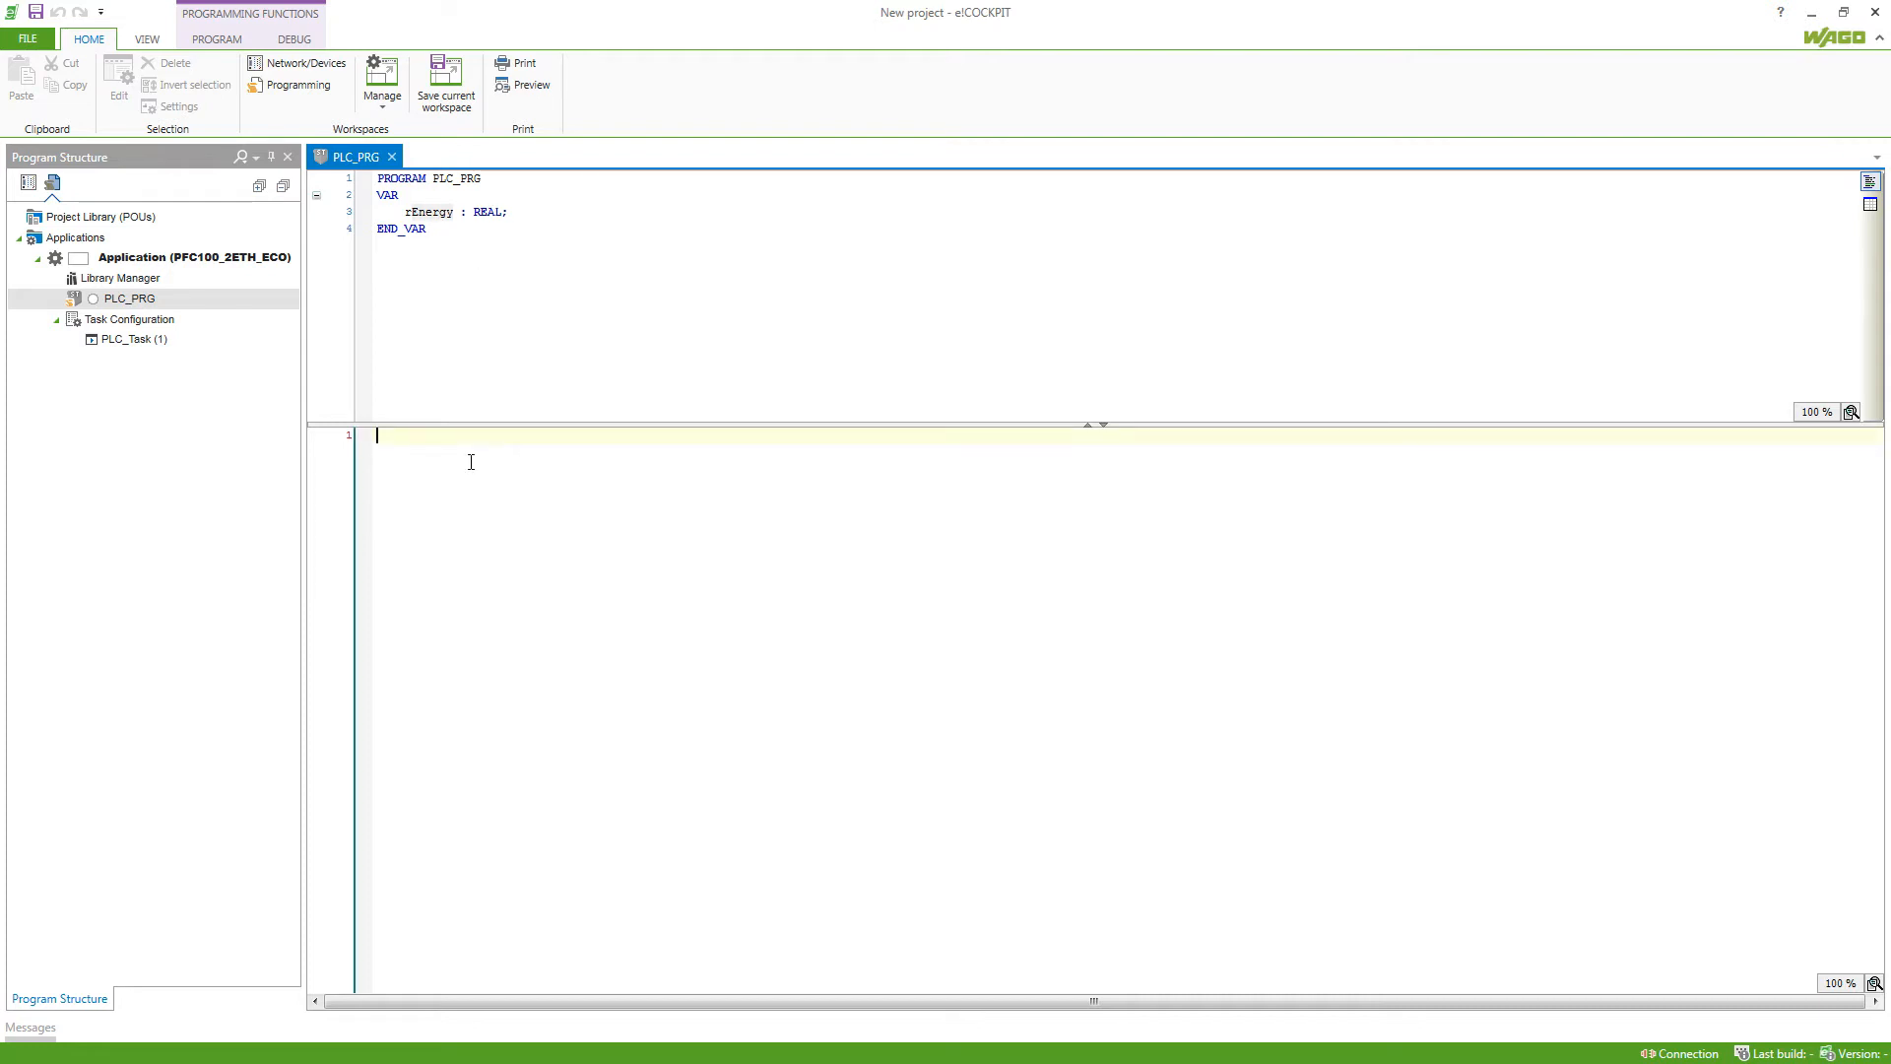
text(r)
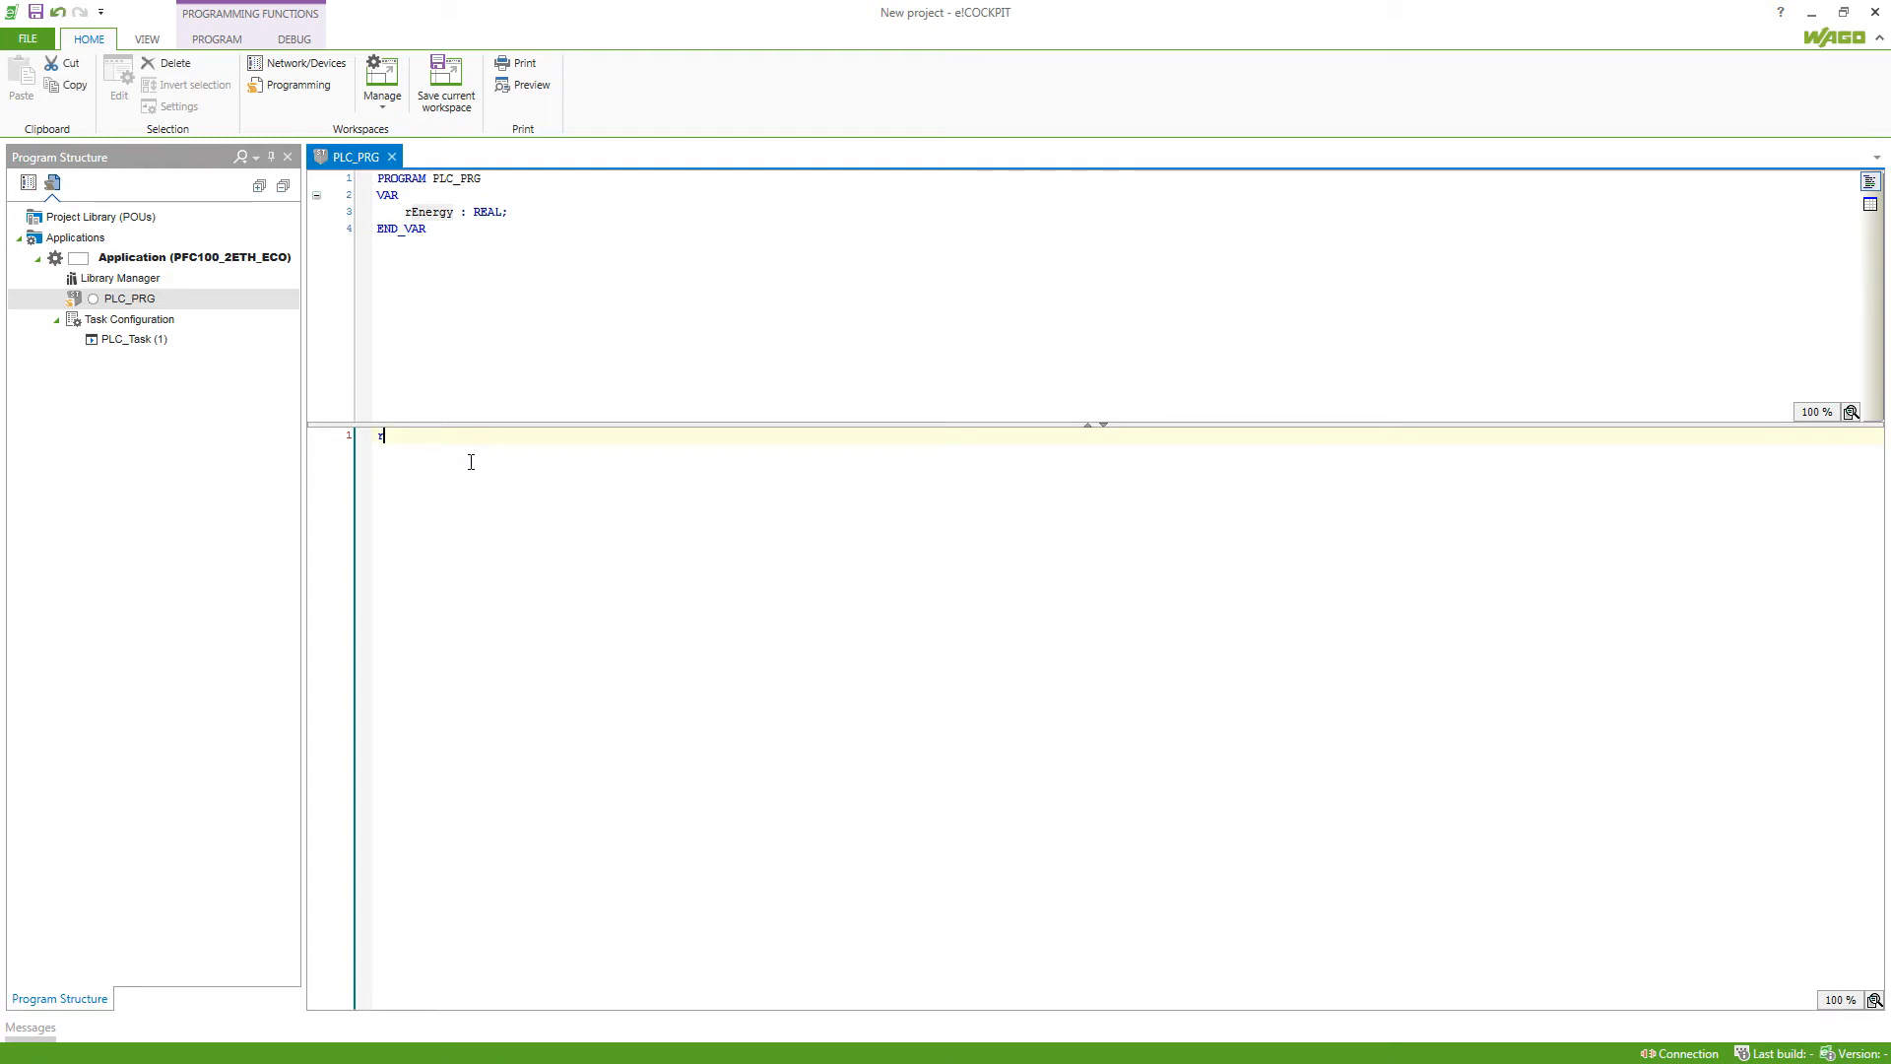
text(Temp)
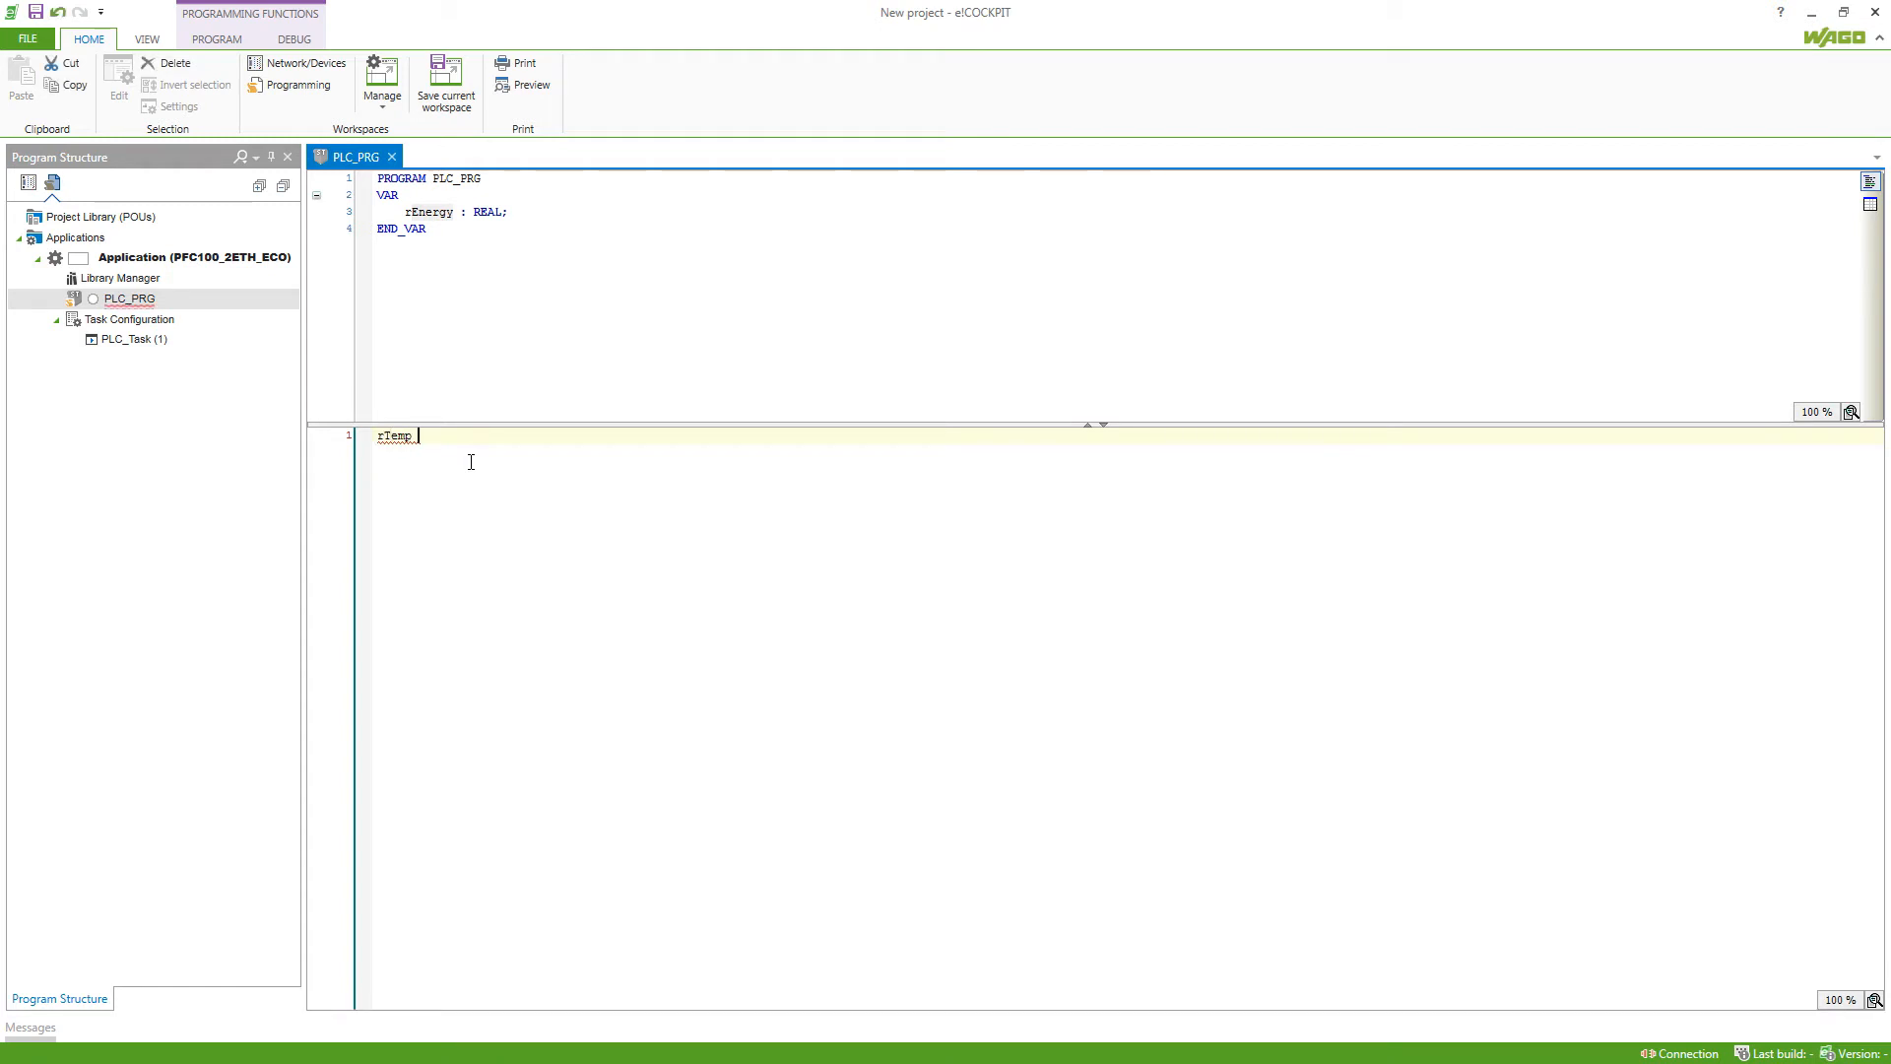
text(:= rEne)
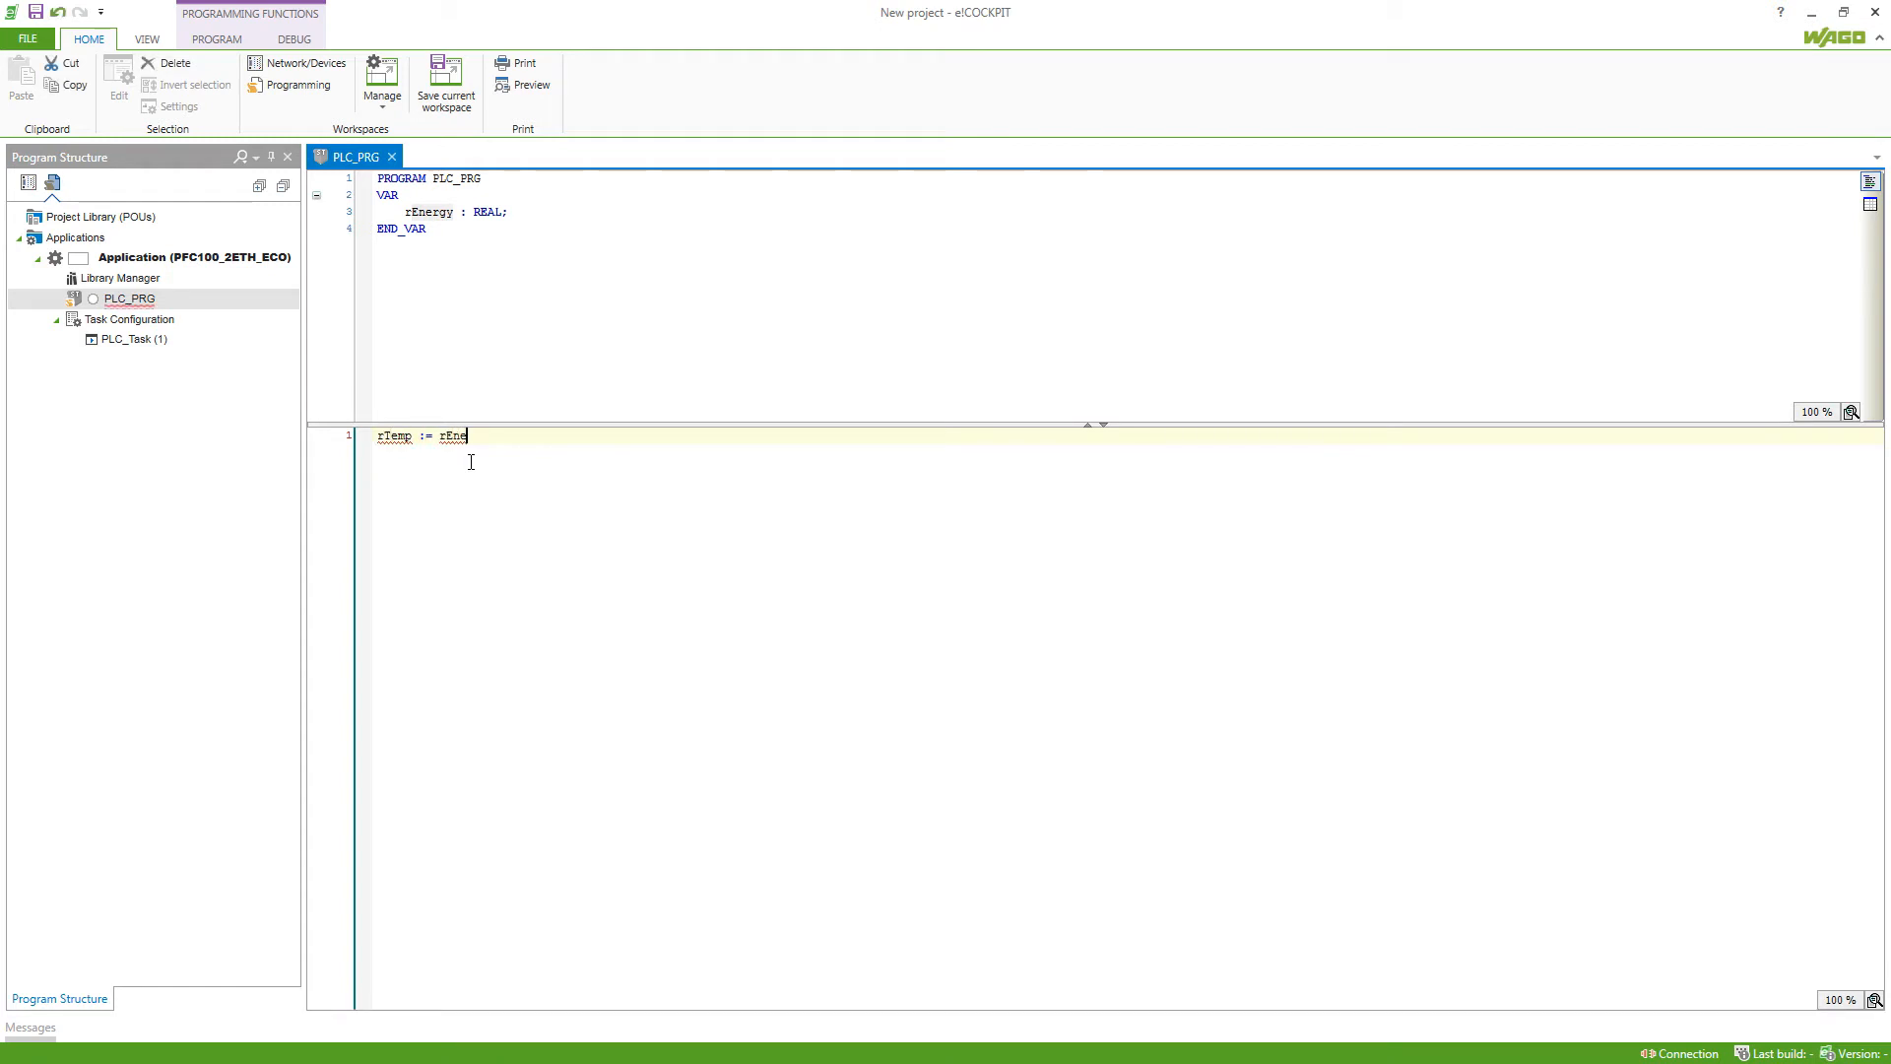
text(rgy;)
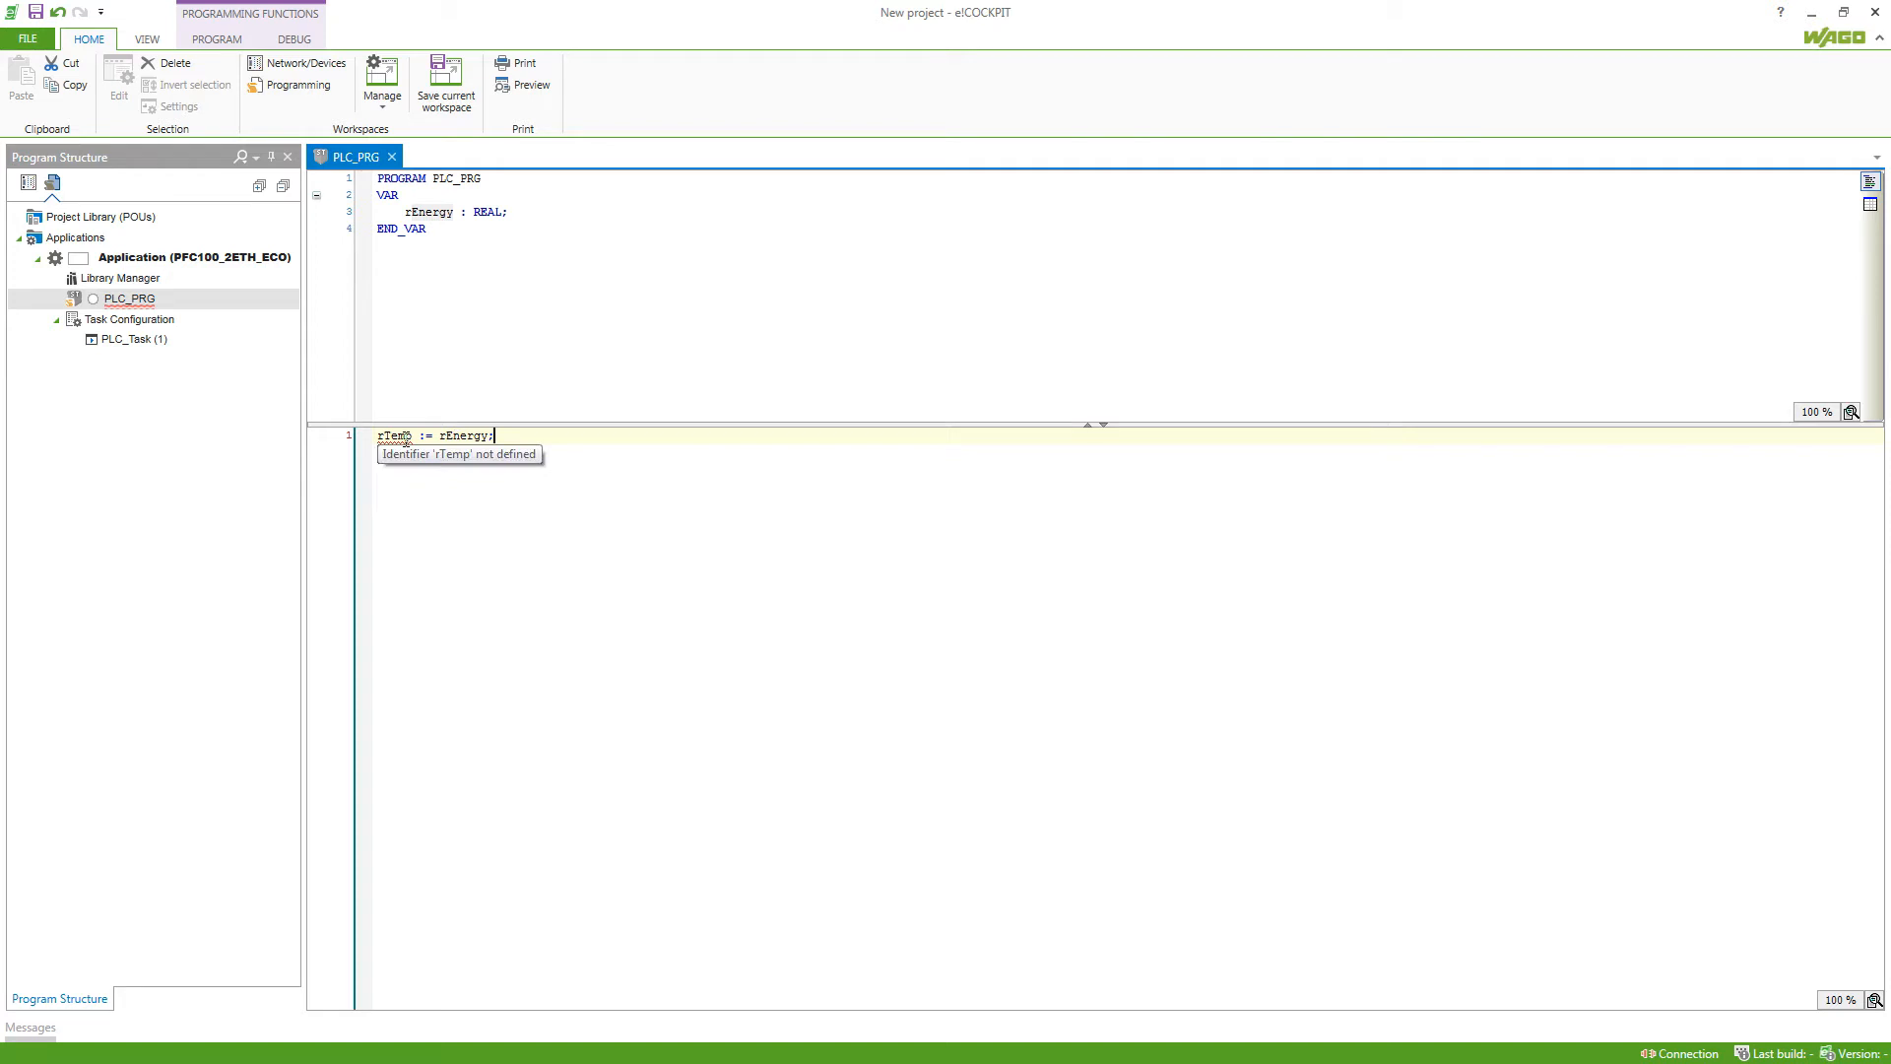
mouse_move(532, 471)
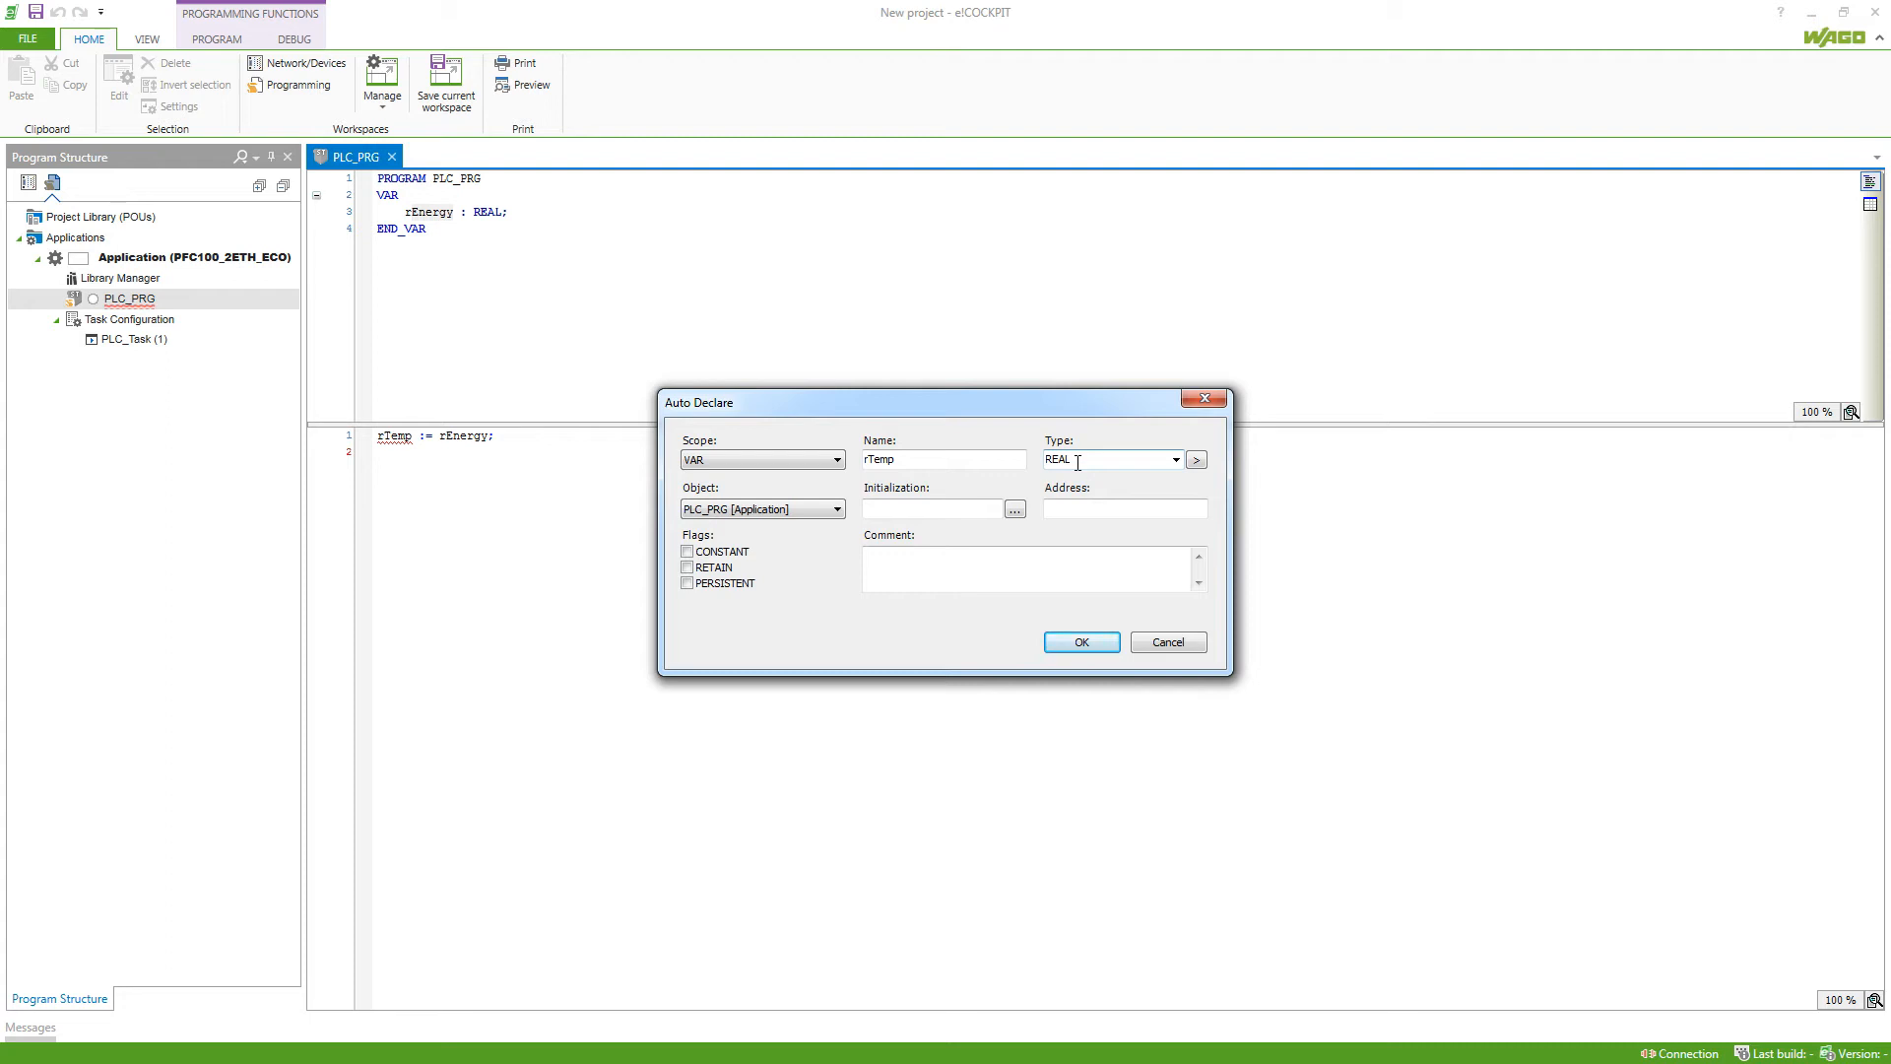
click(1175, 461)
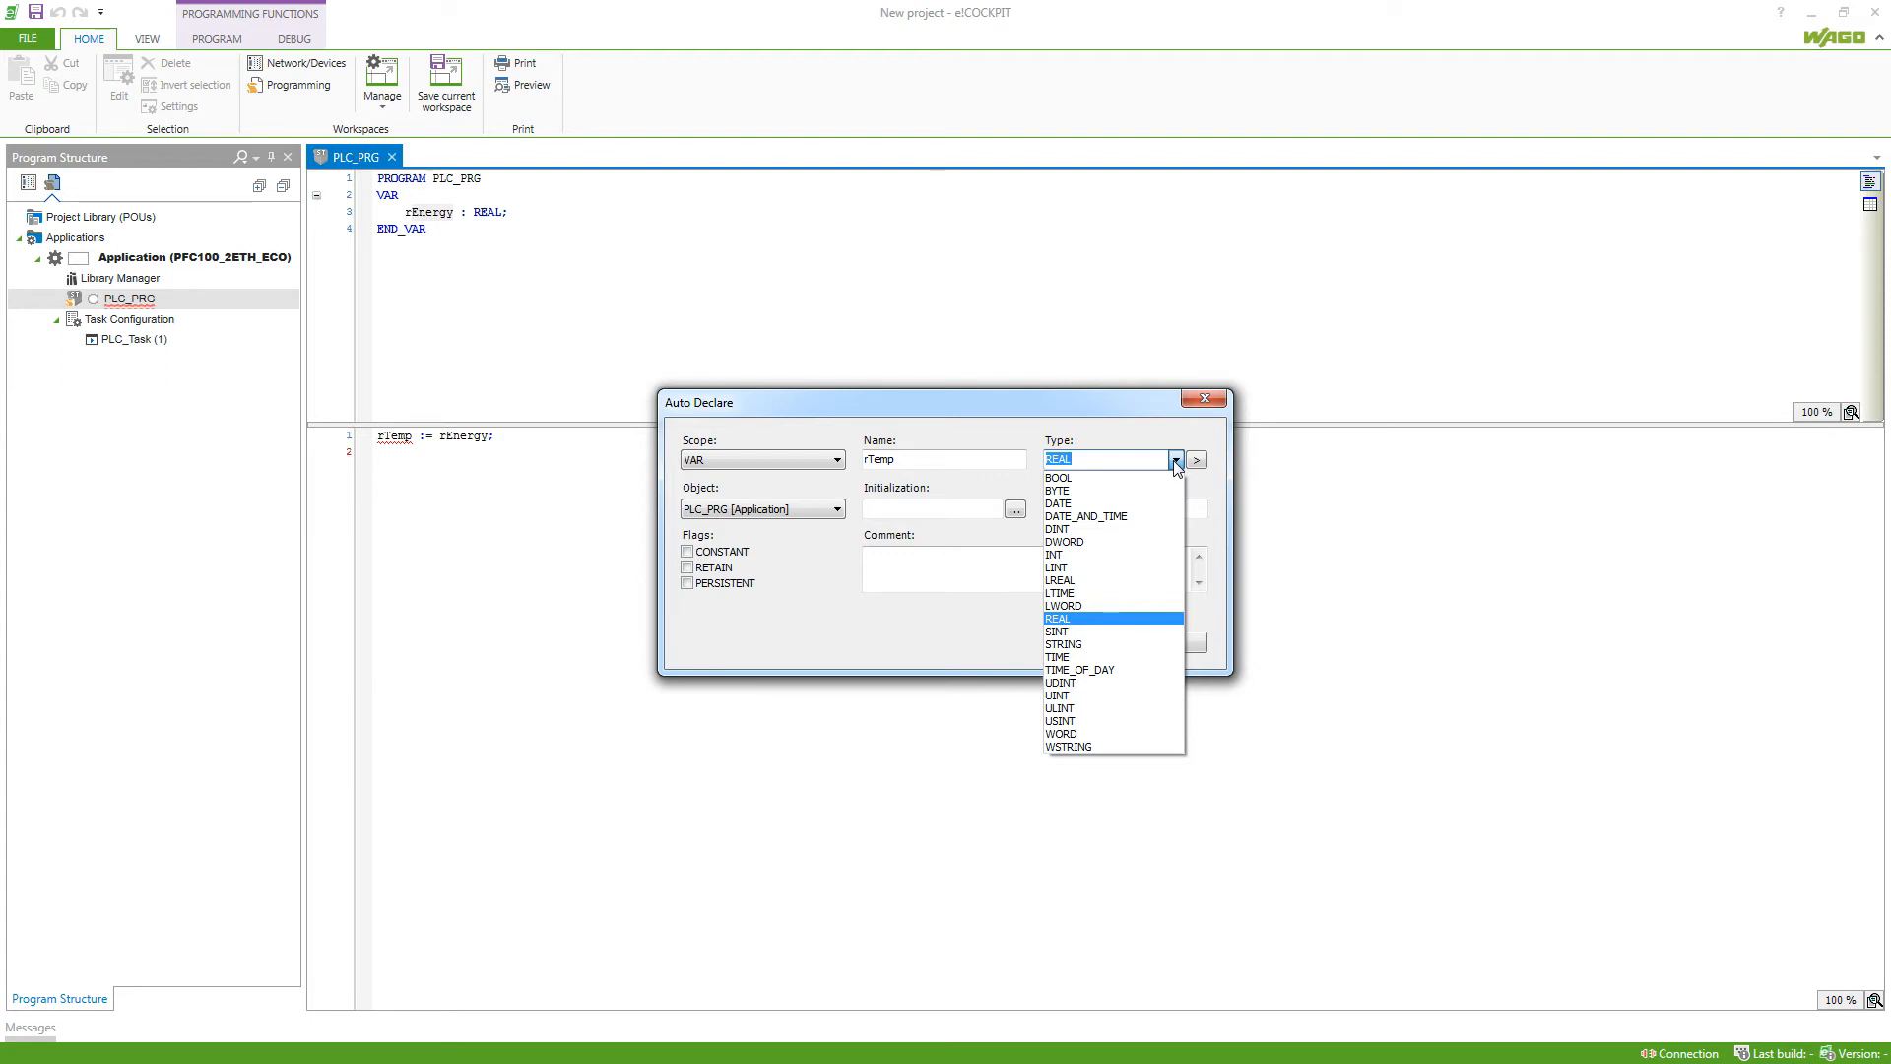
click(1173, 460)
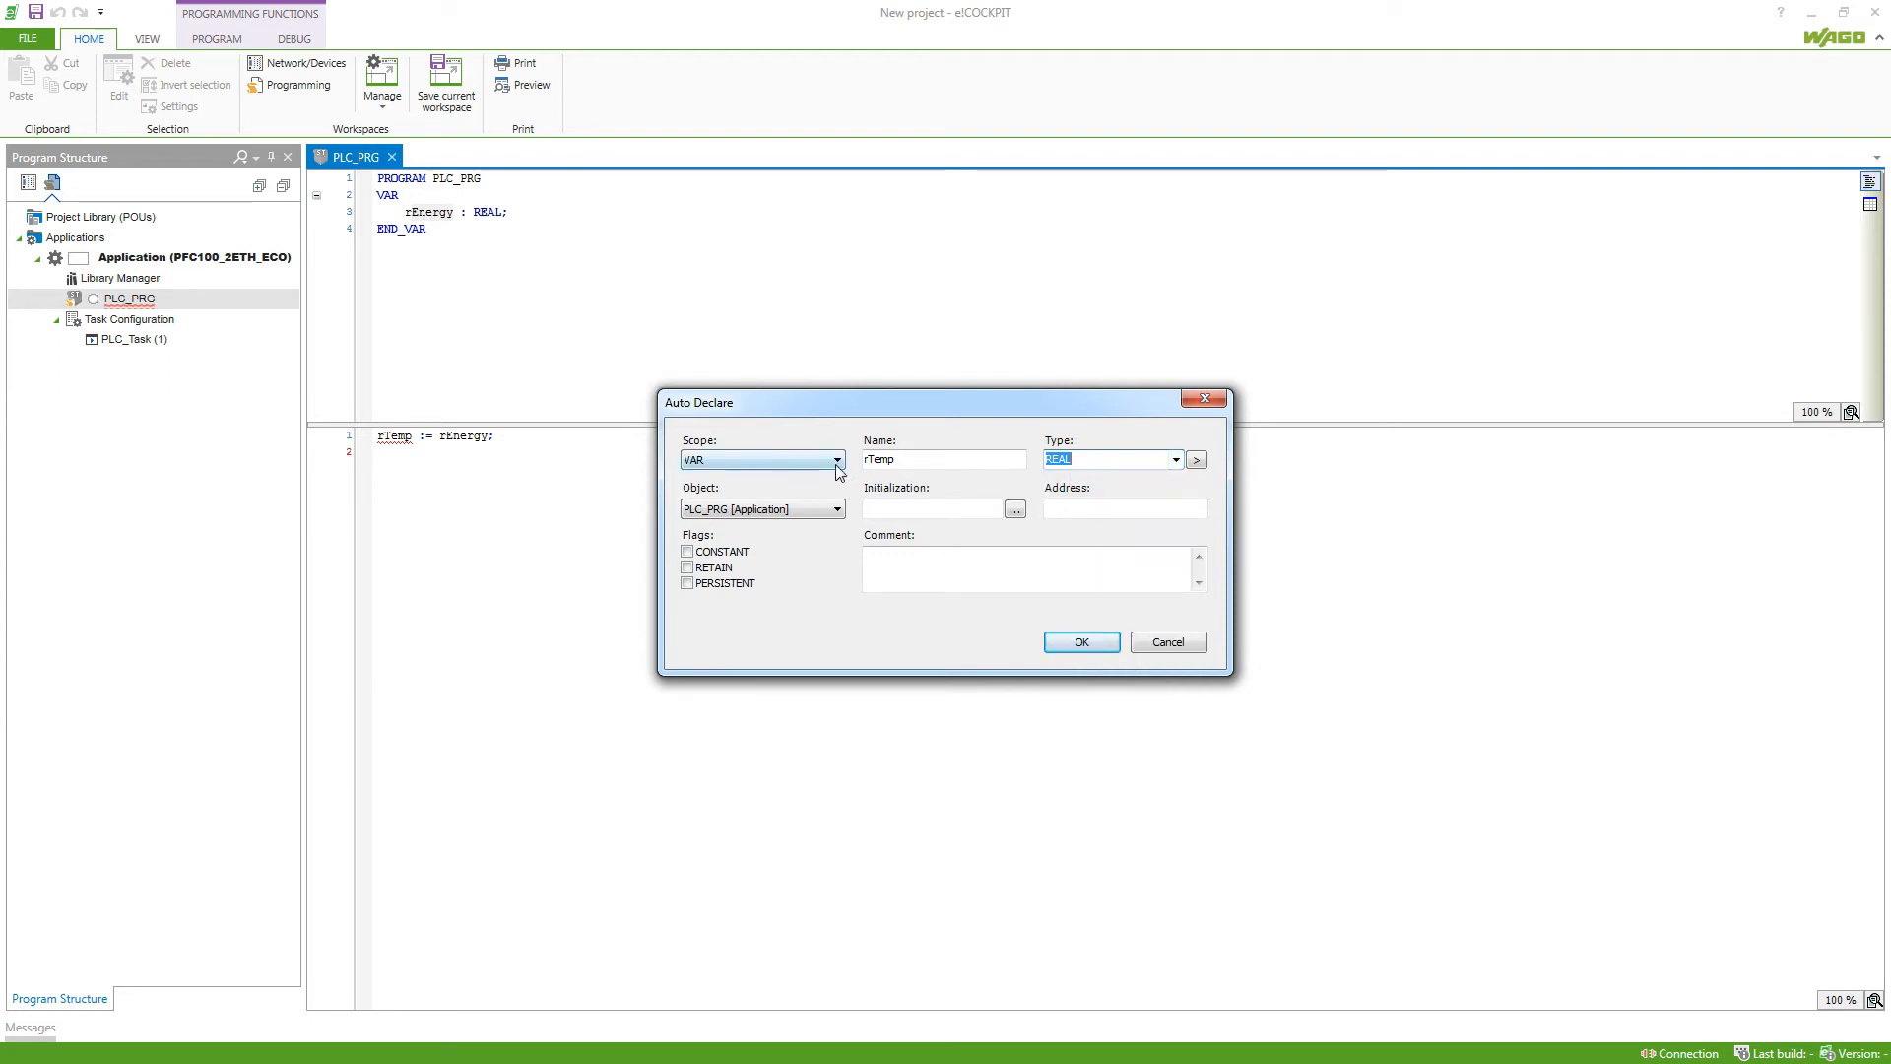
click(837, 460)
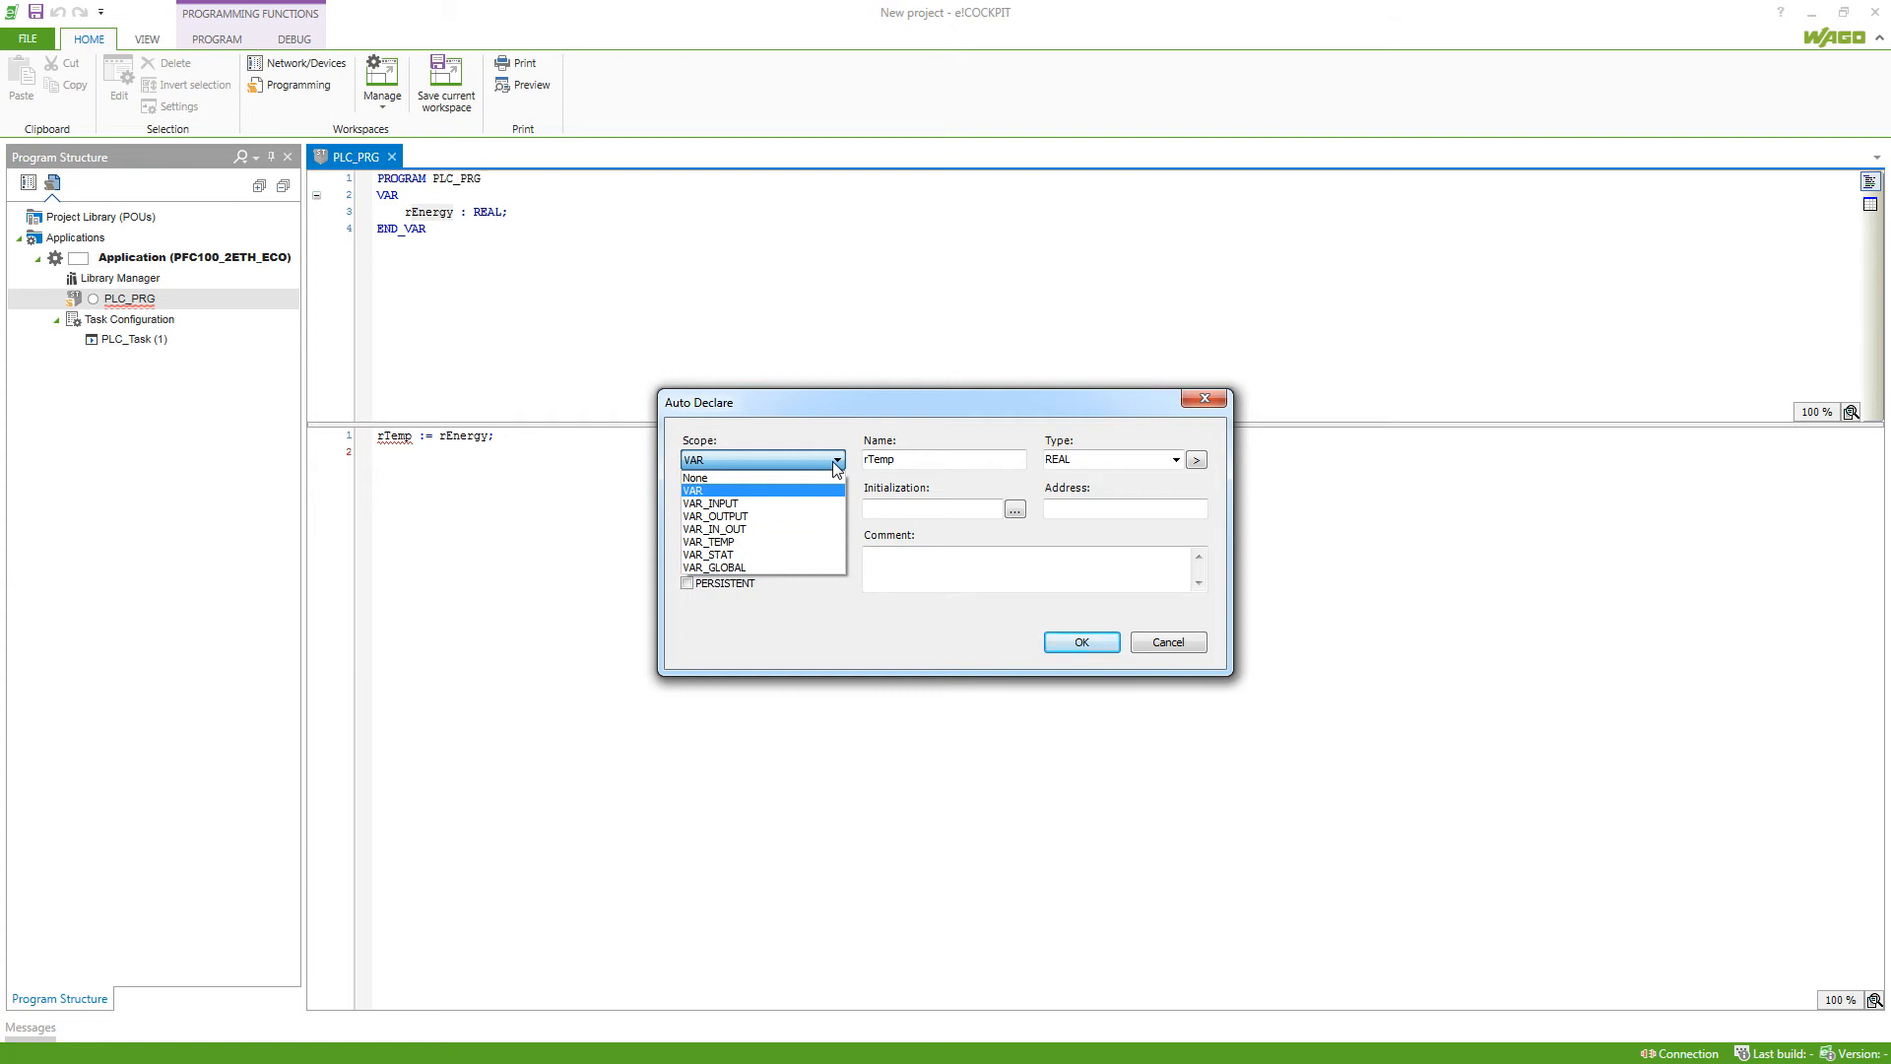
click(710, 489)
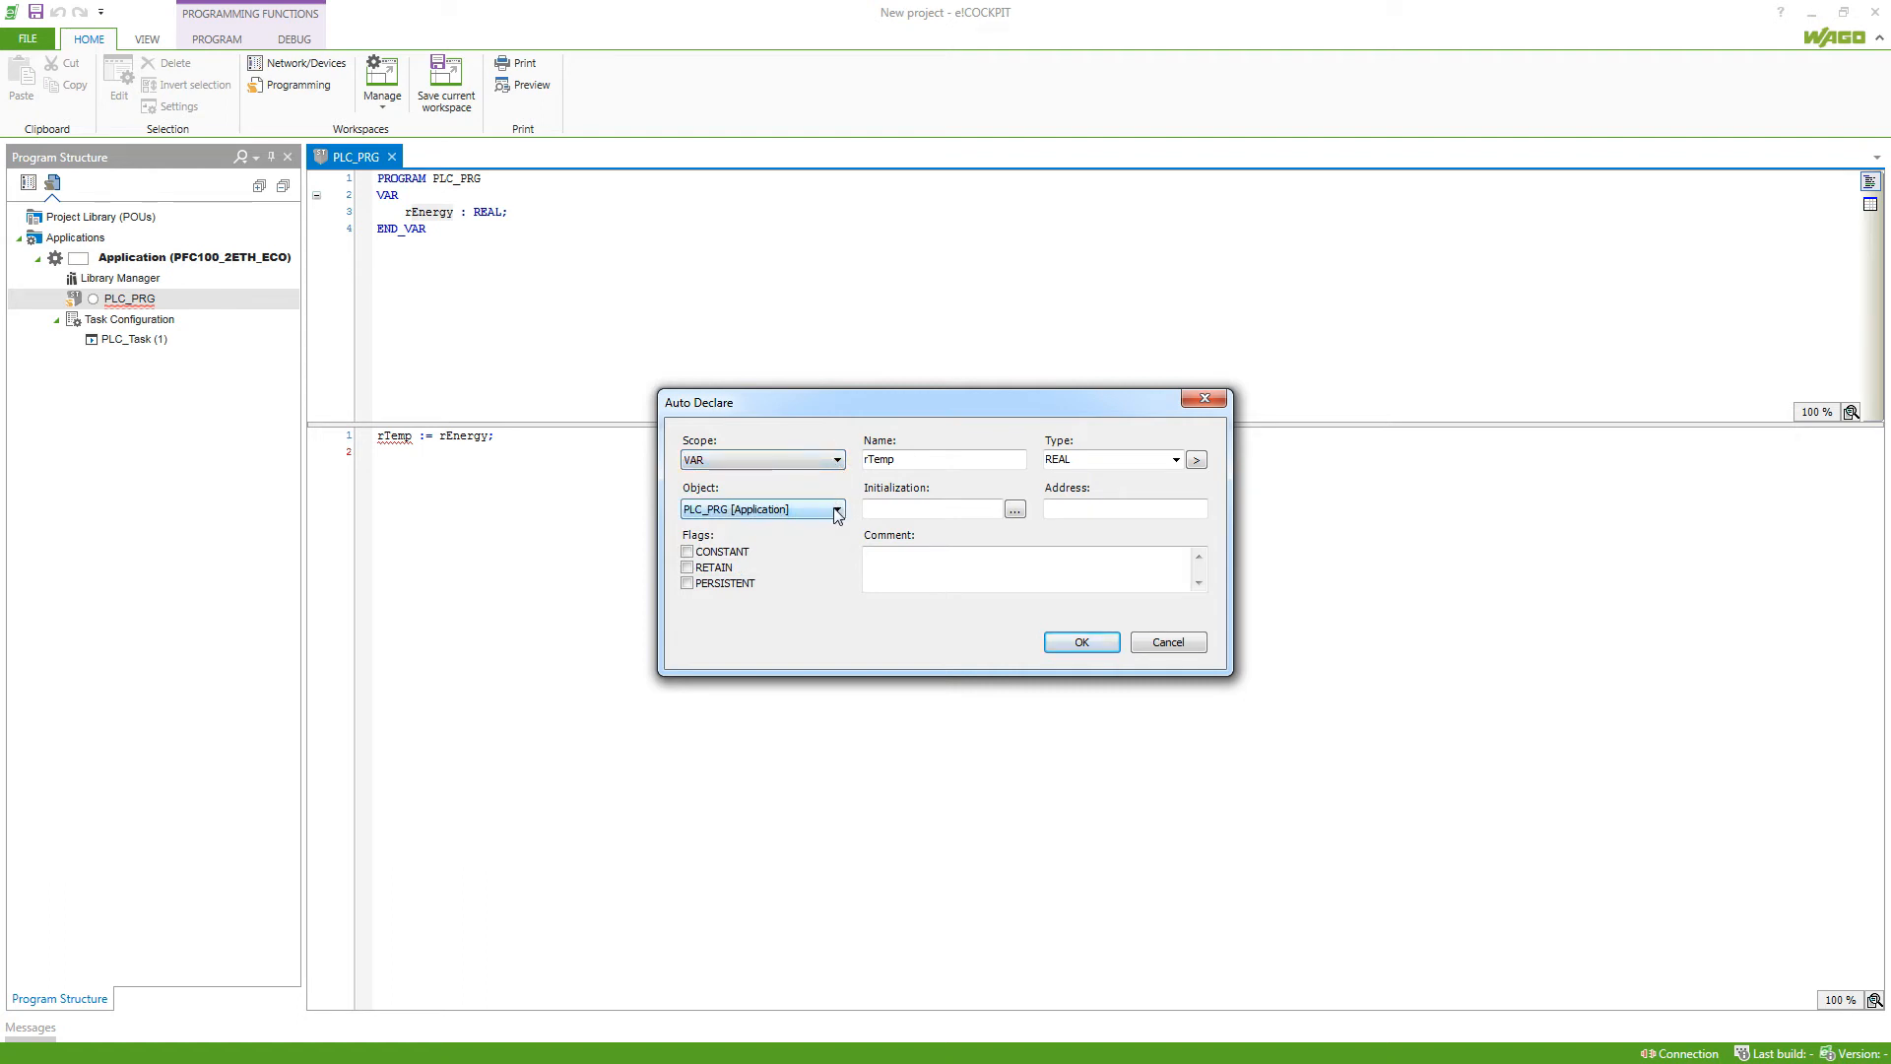
click(834, 508)
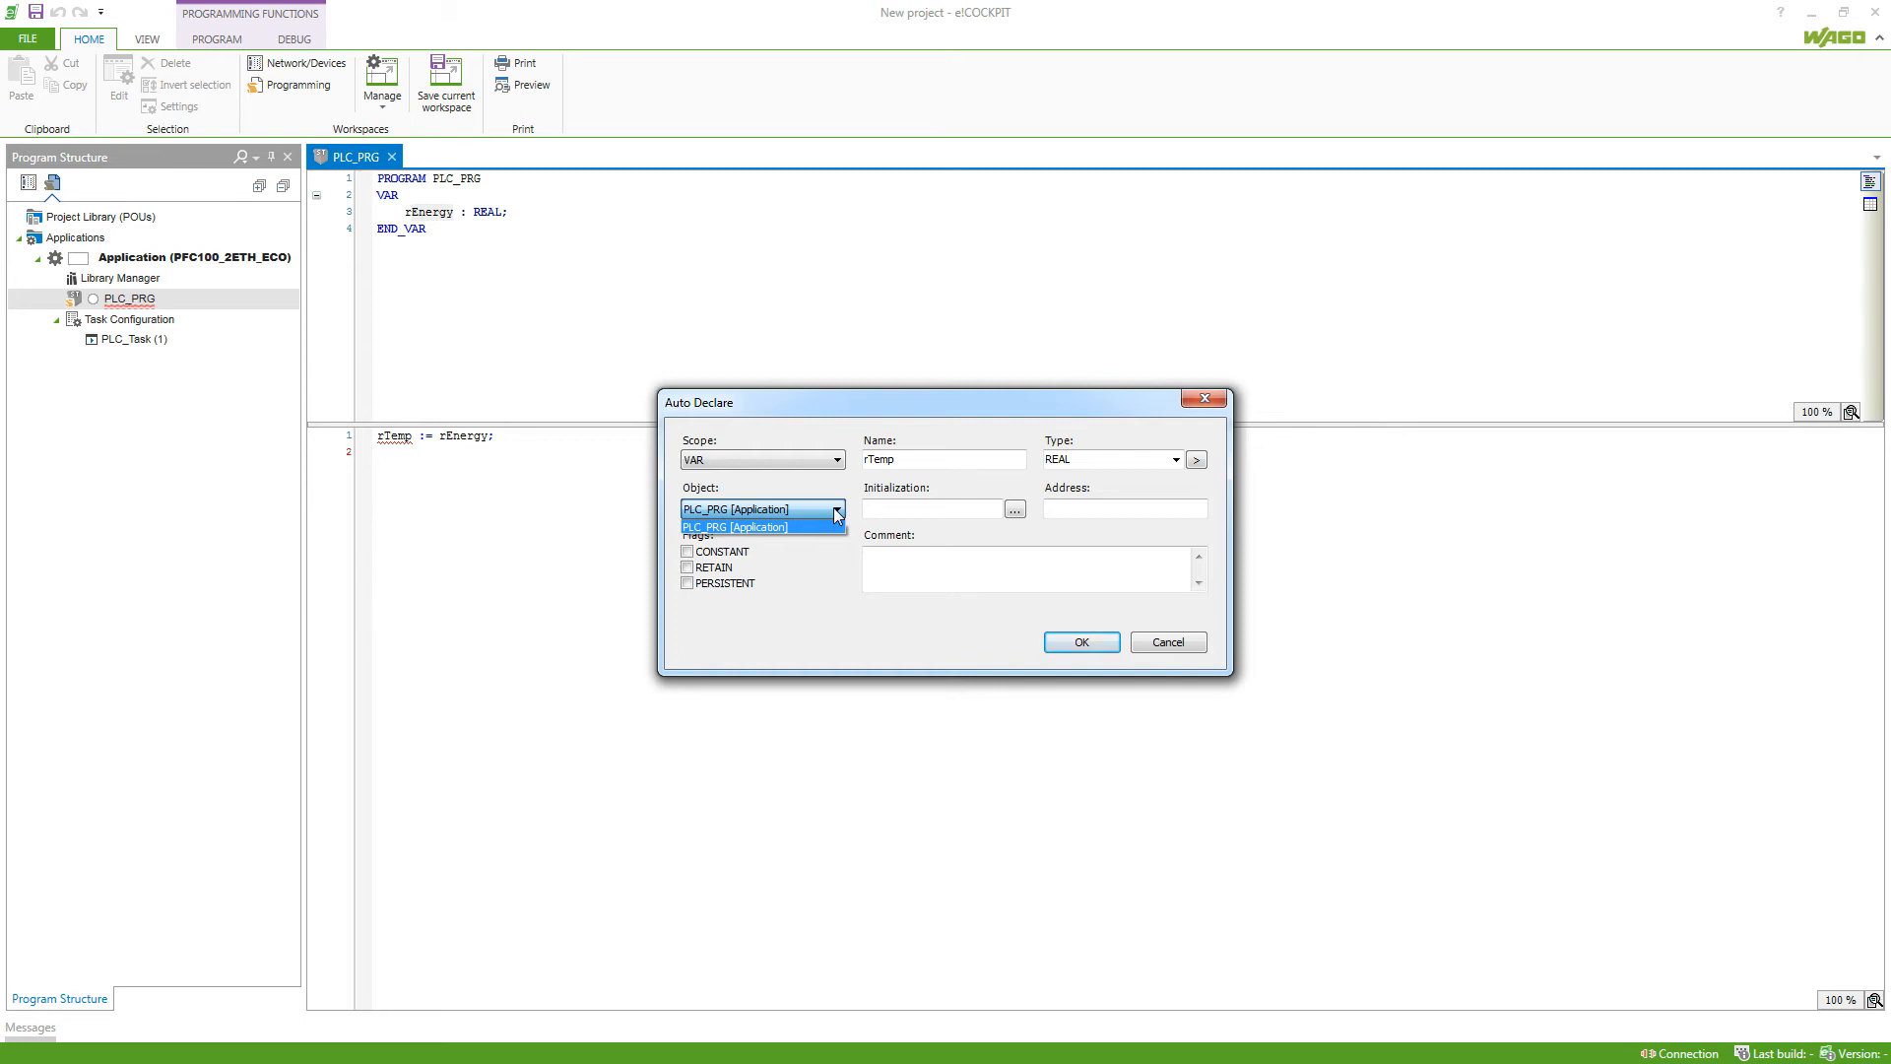
click(735, 527)
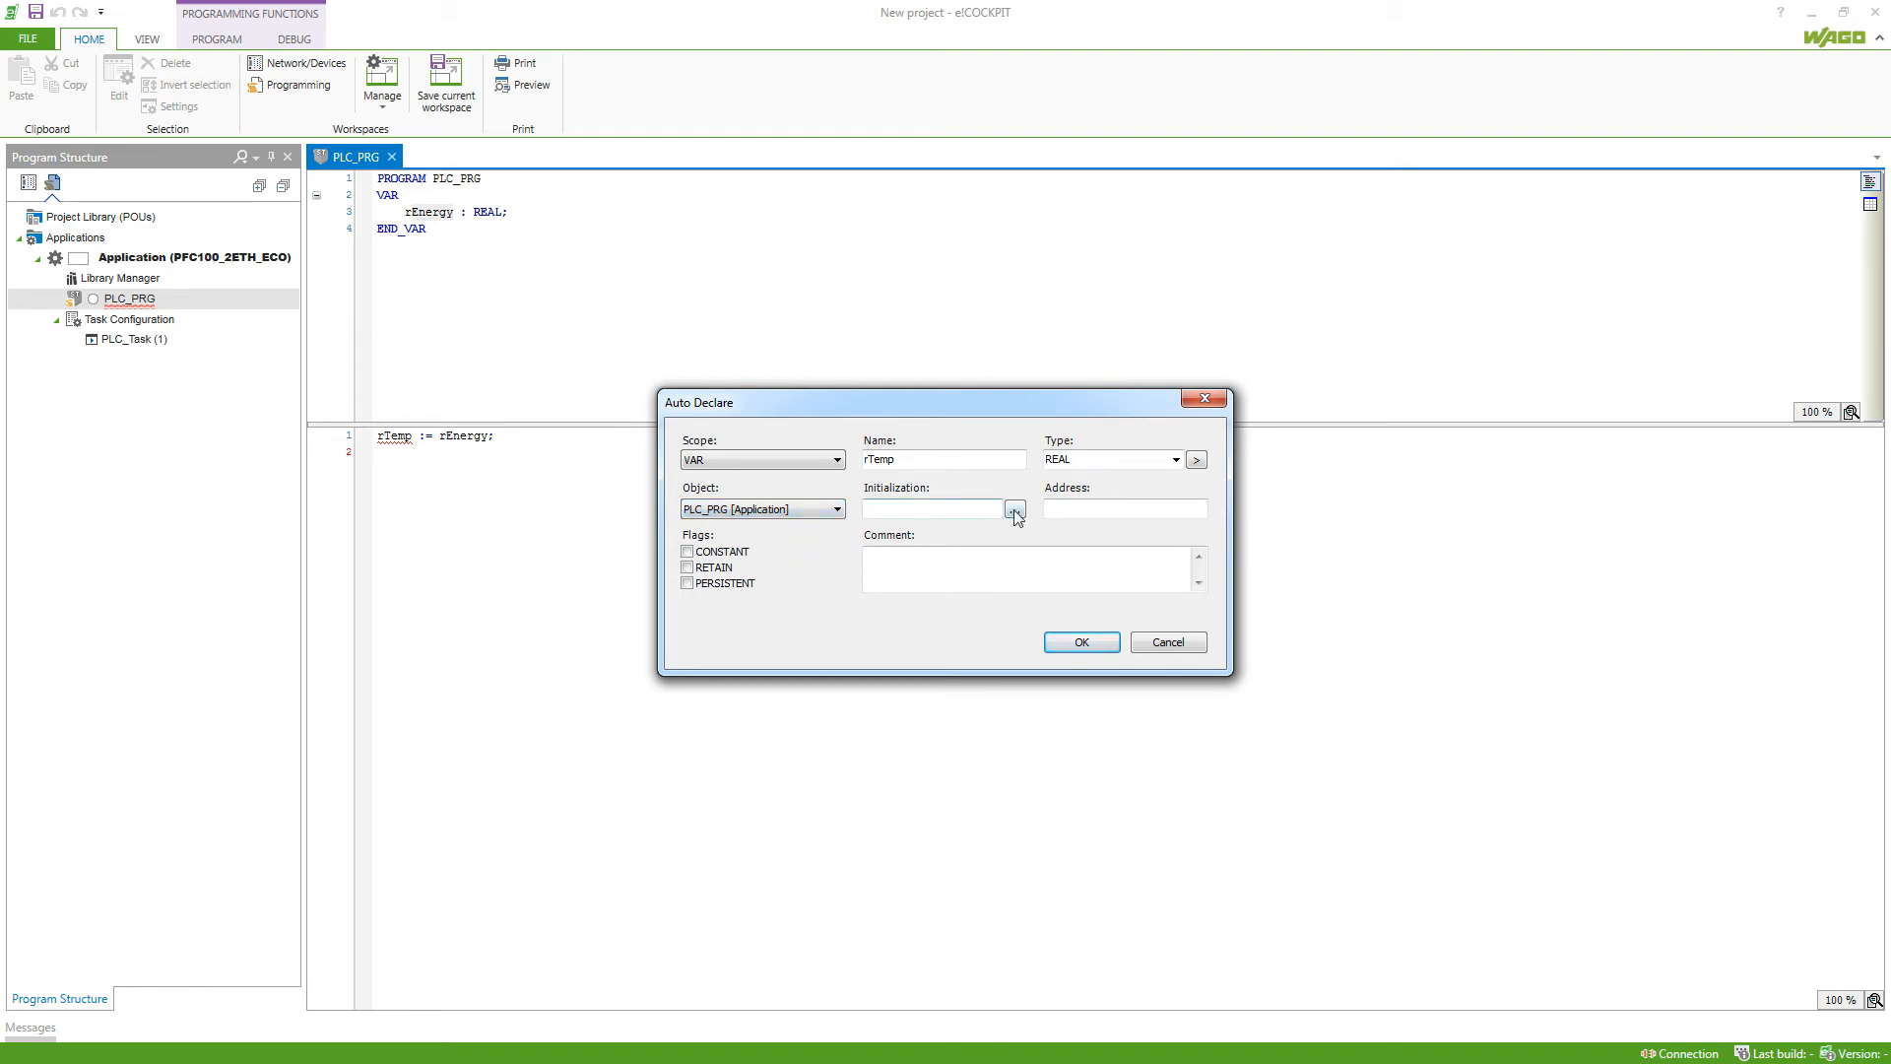
Enter 42.0 as rTemp's initialization value in the Auto Declare dialog
click(1017, 509)
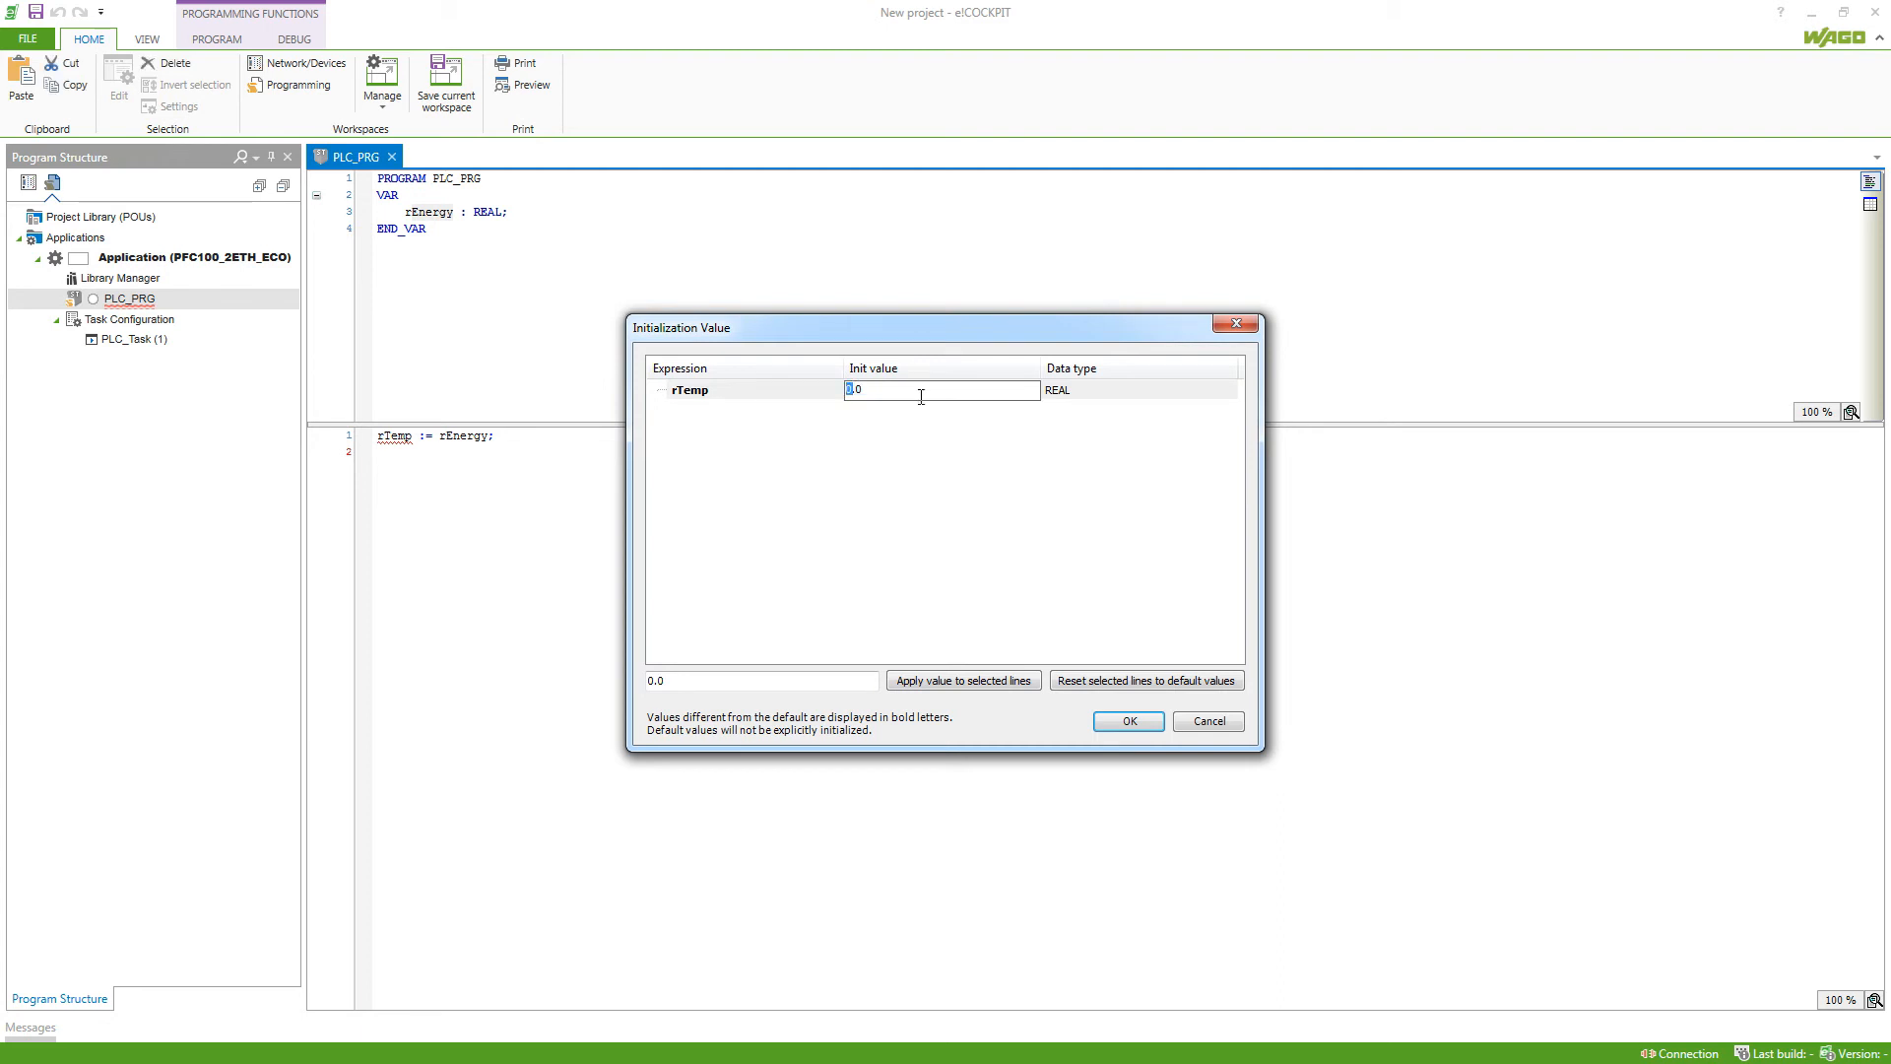
click(1126, 720)
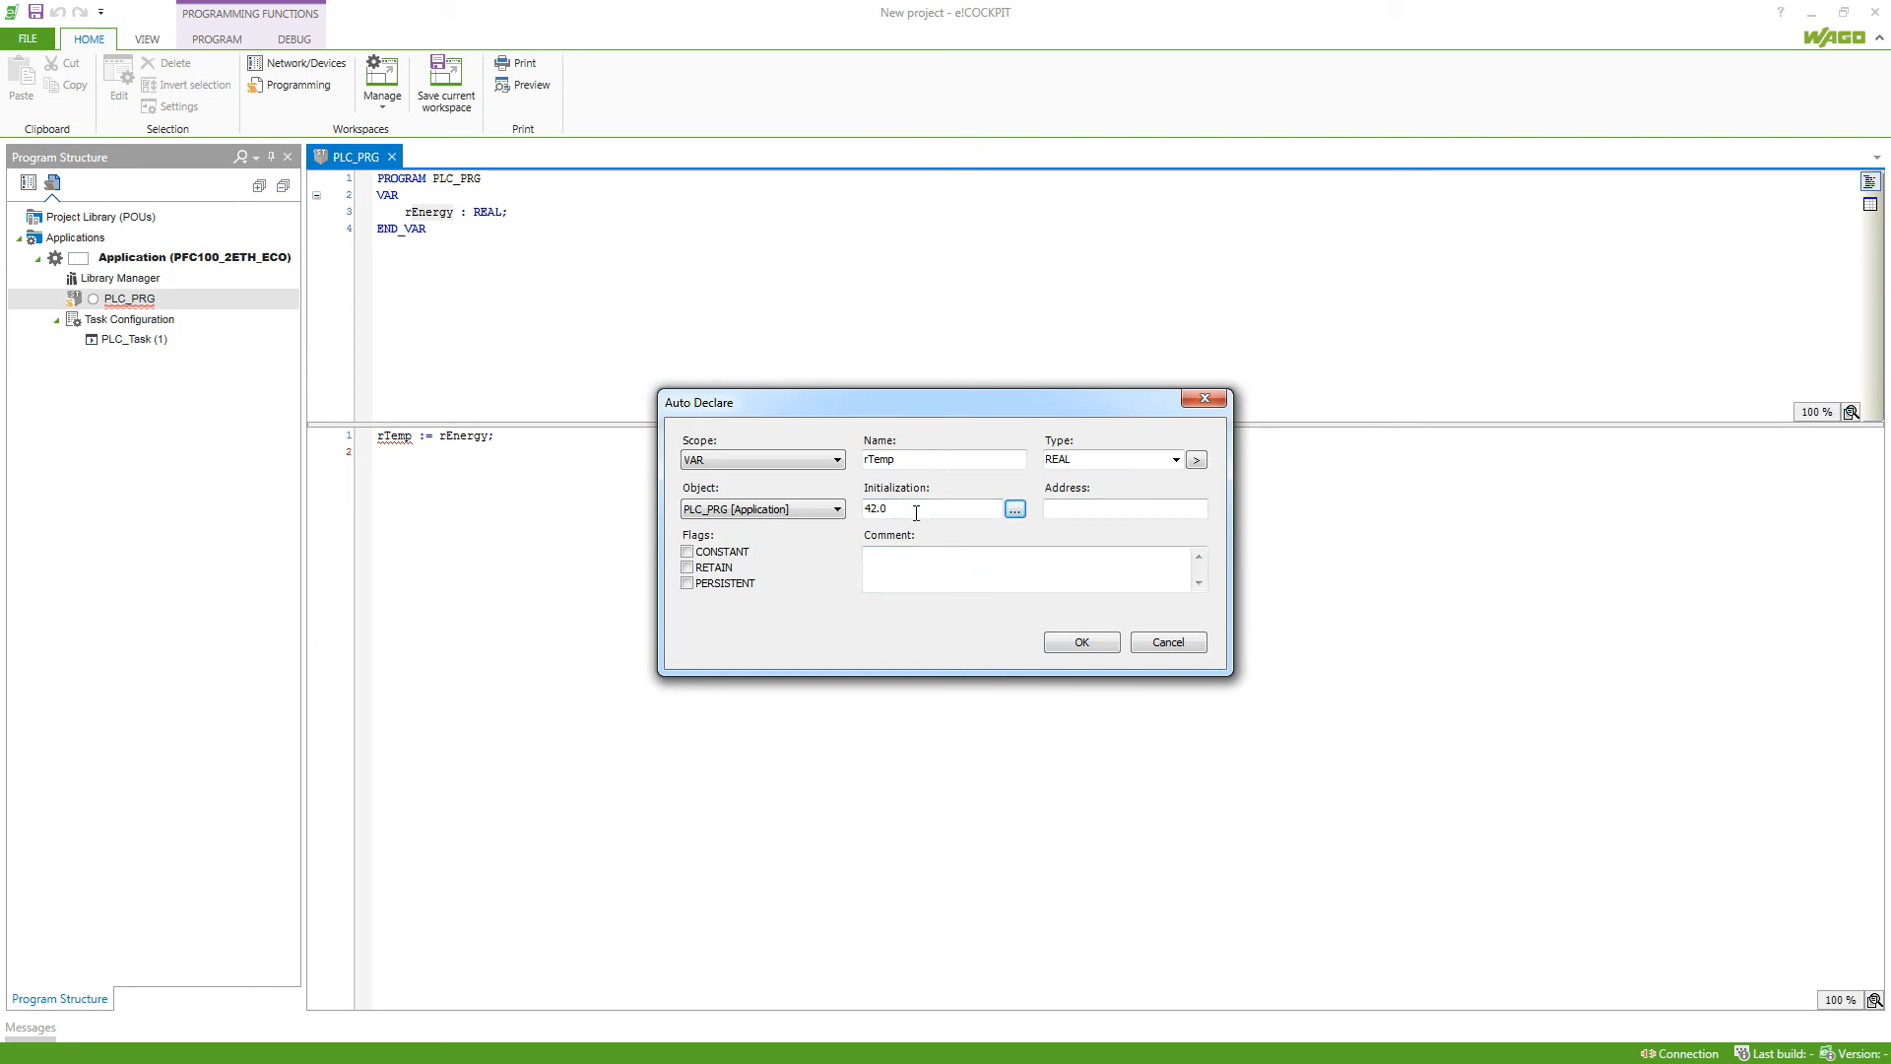
click(1122, 508)
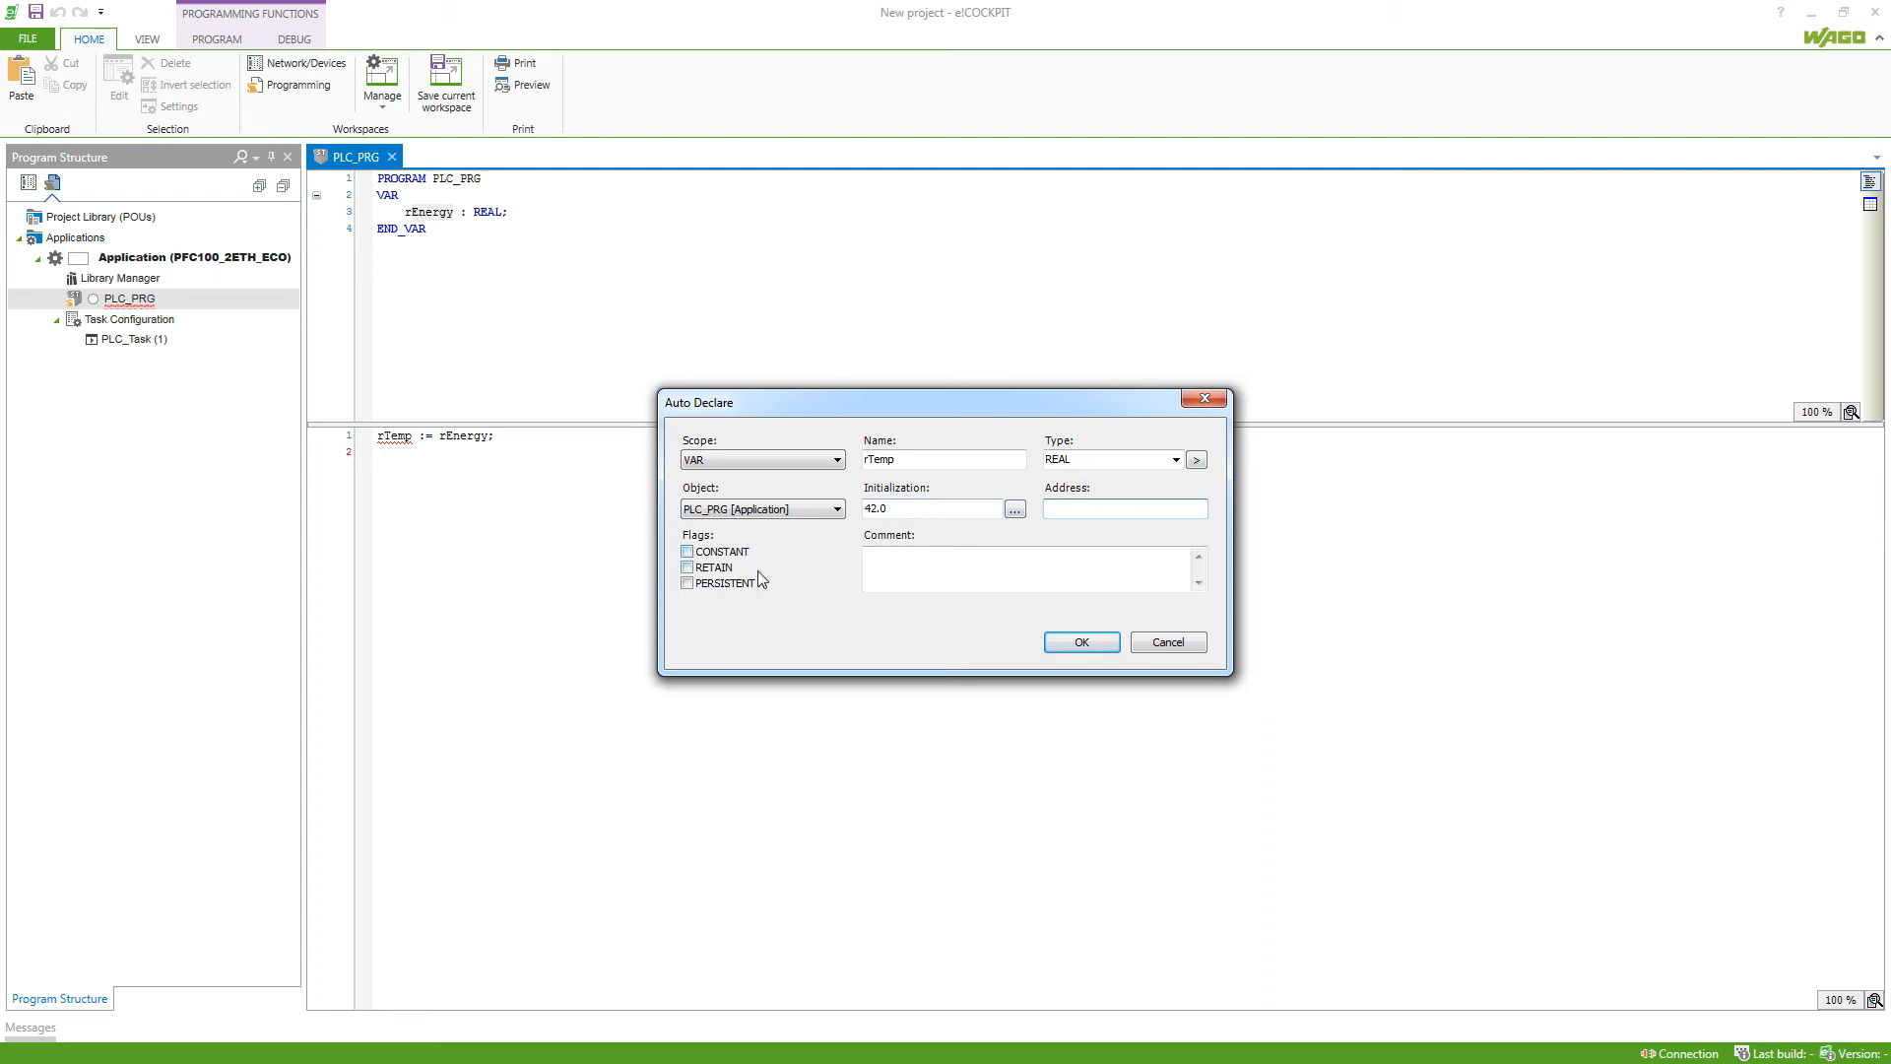
Add the comment 'This is a temporary variable.' and confirm rTemp: REAL := 42.0
click(1123, 508)
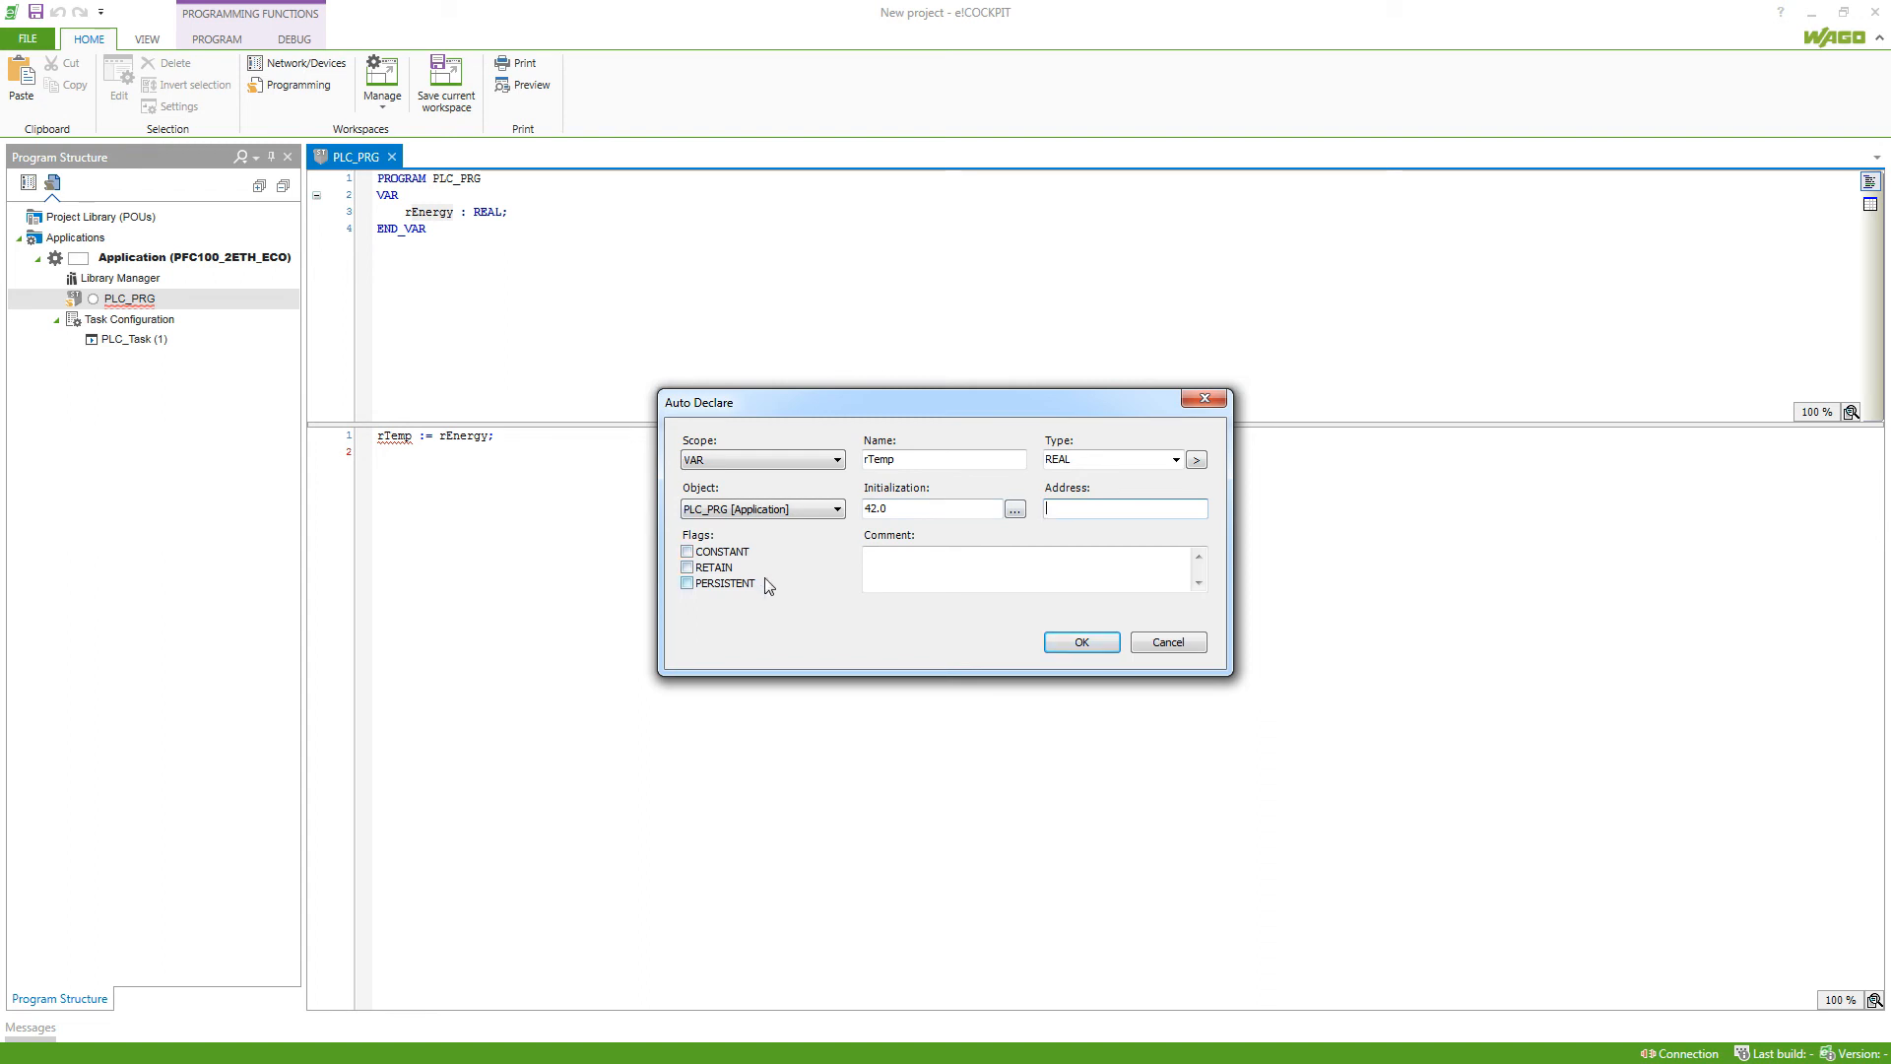
click(1032, 569)
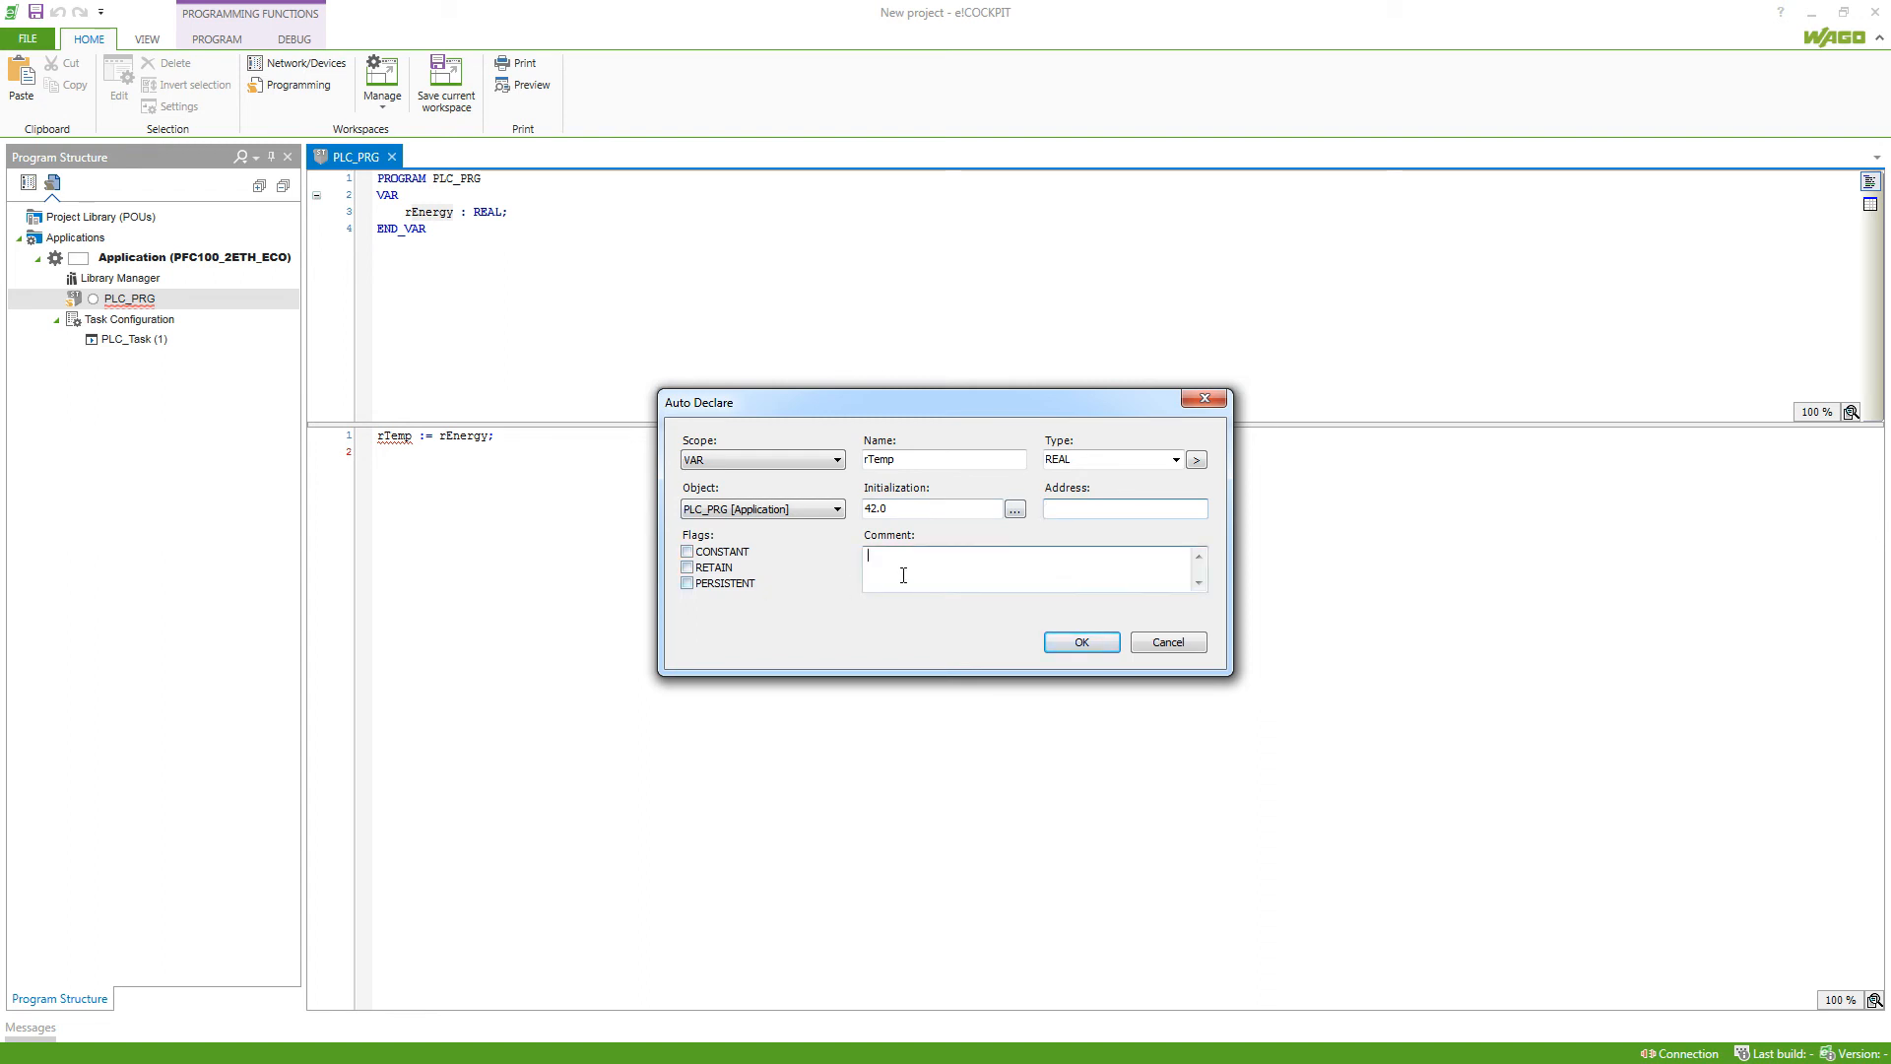
text(This is a temporary variable.)
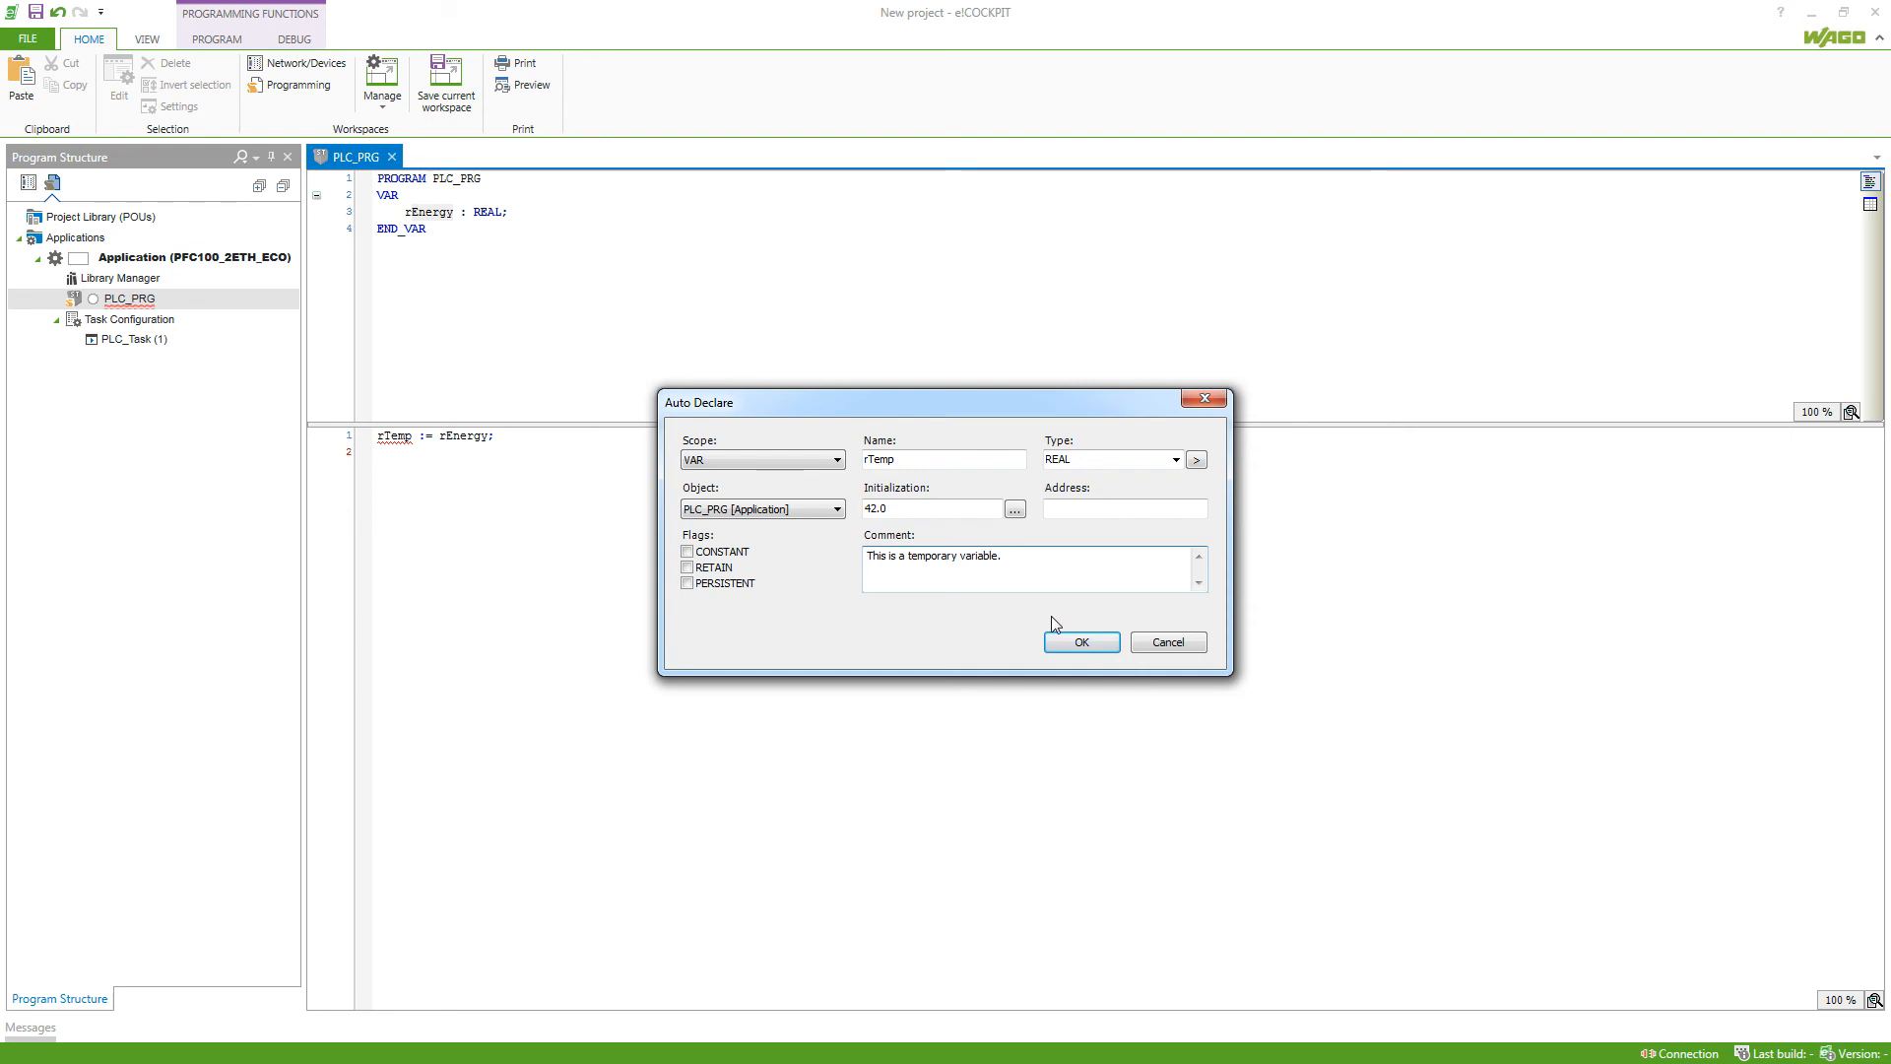
click(1080, 641)
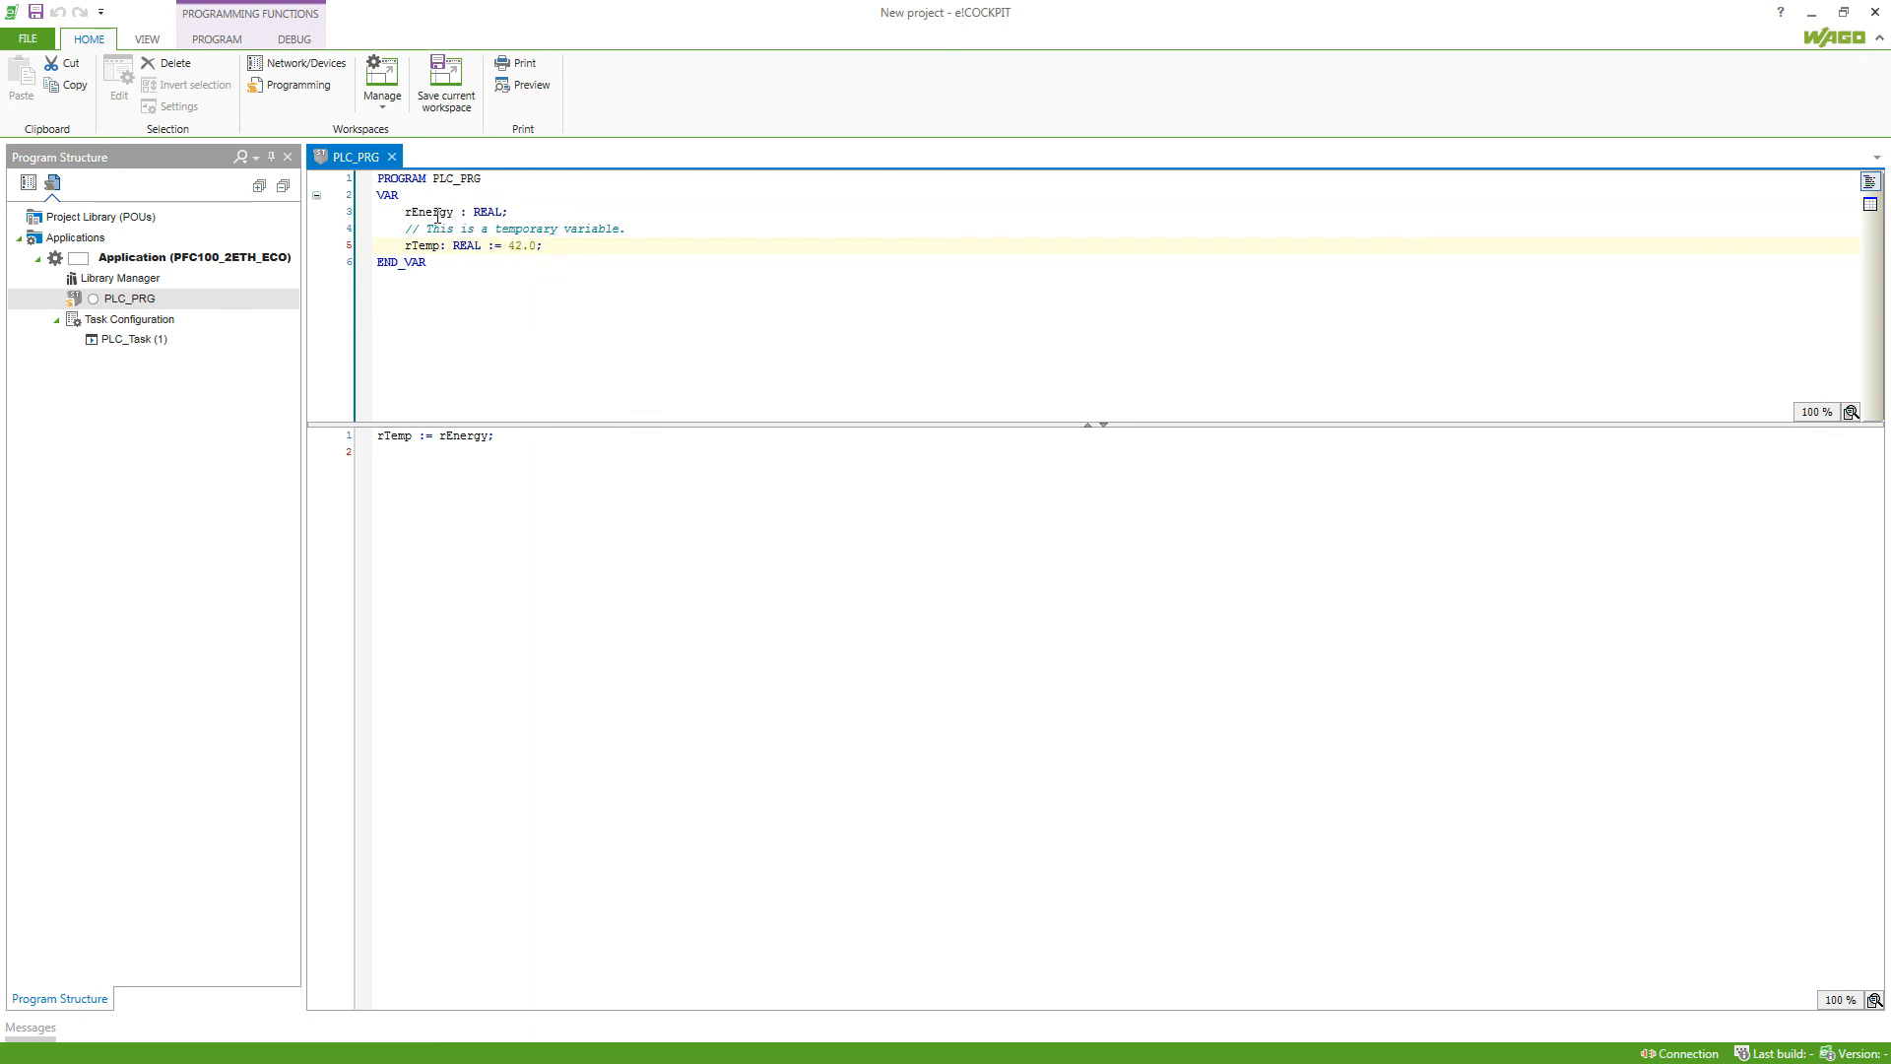
Redeclare rEnergy via Auto Declare with initial value 3.0
double_click(427, 213)
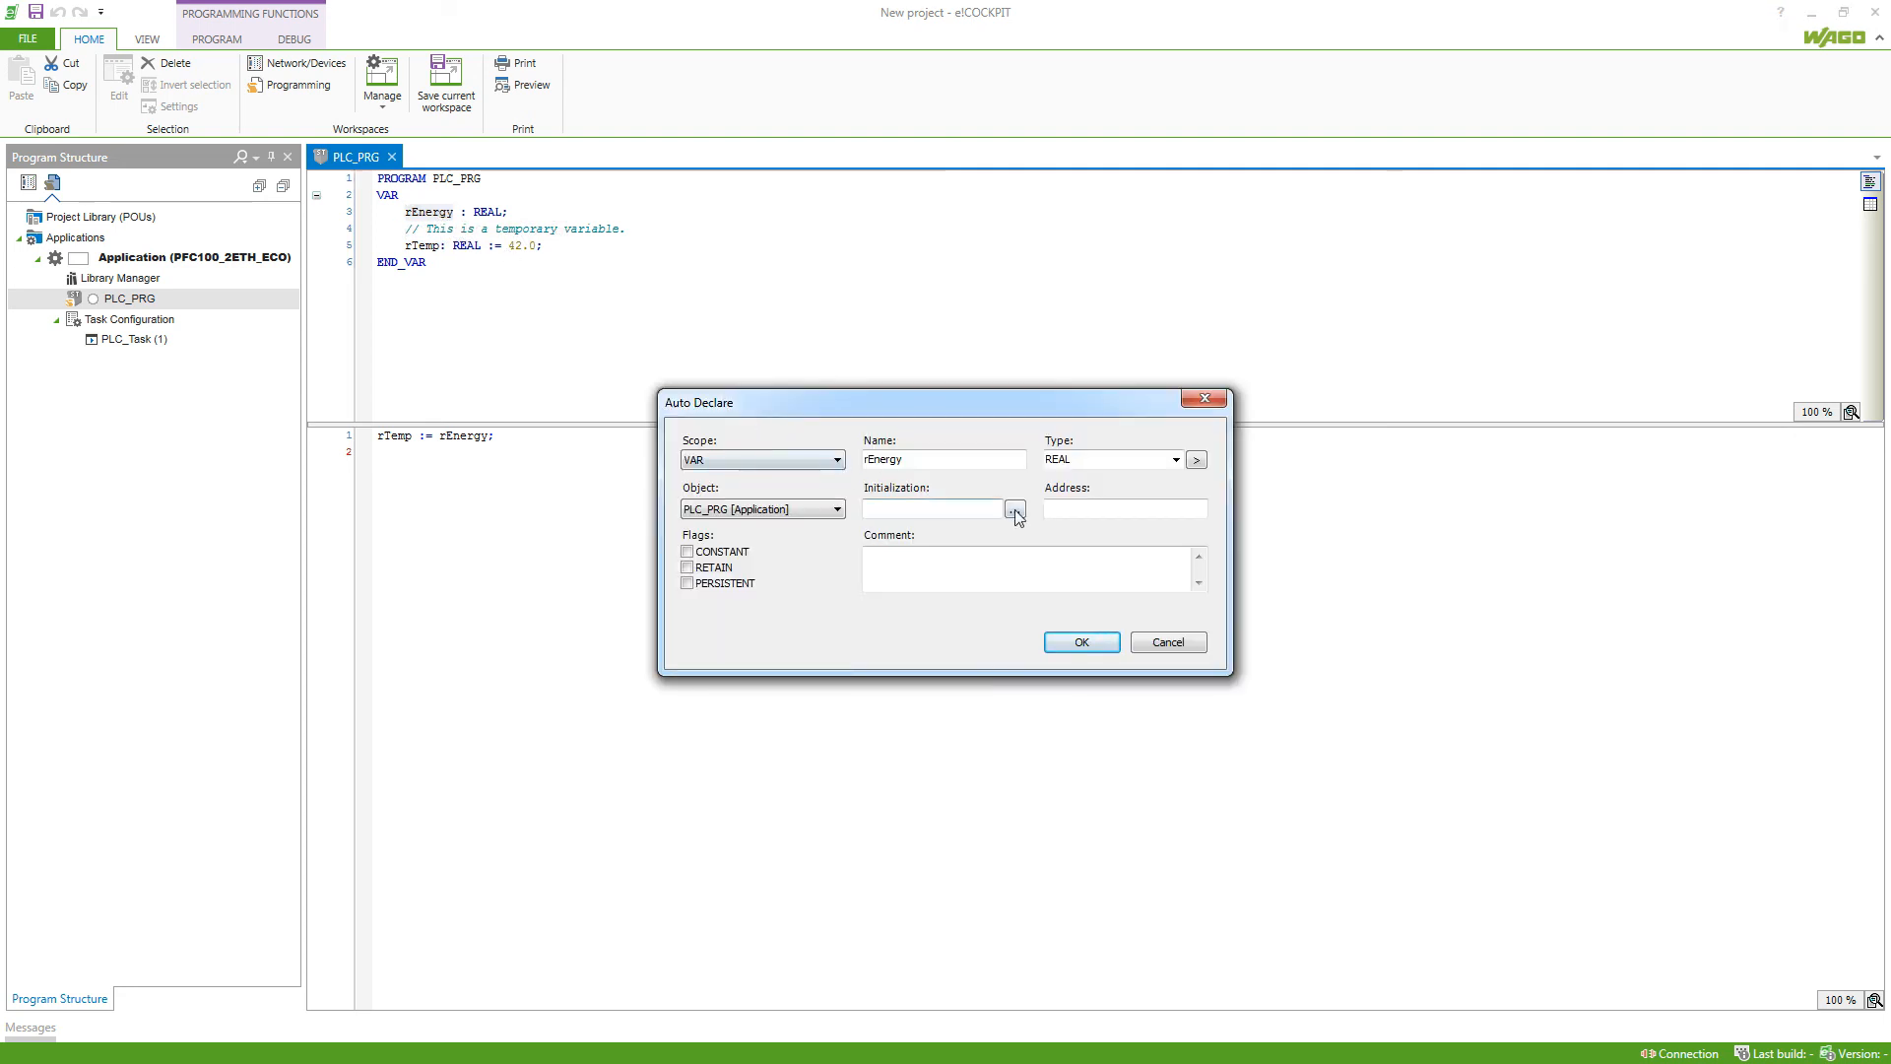
click(1016, 508)
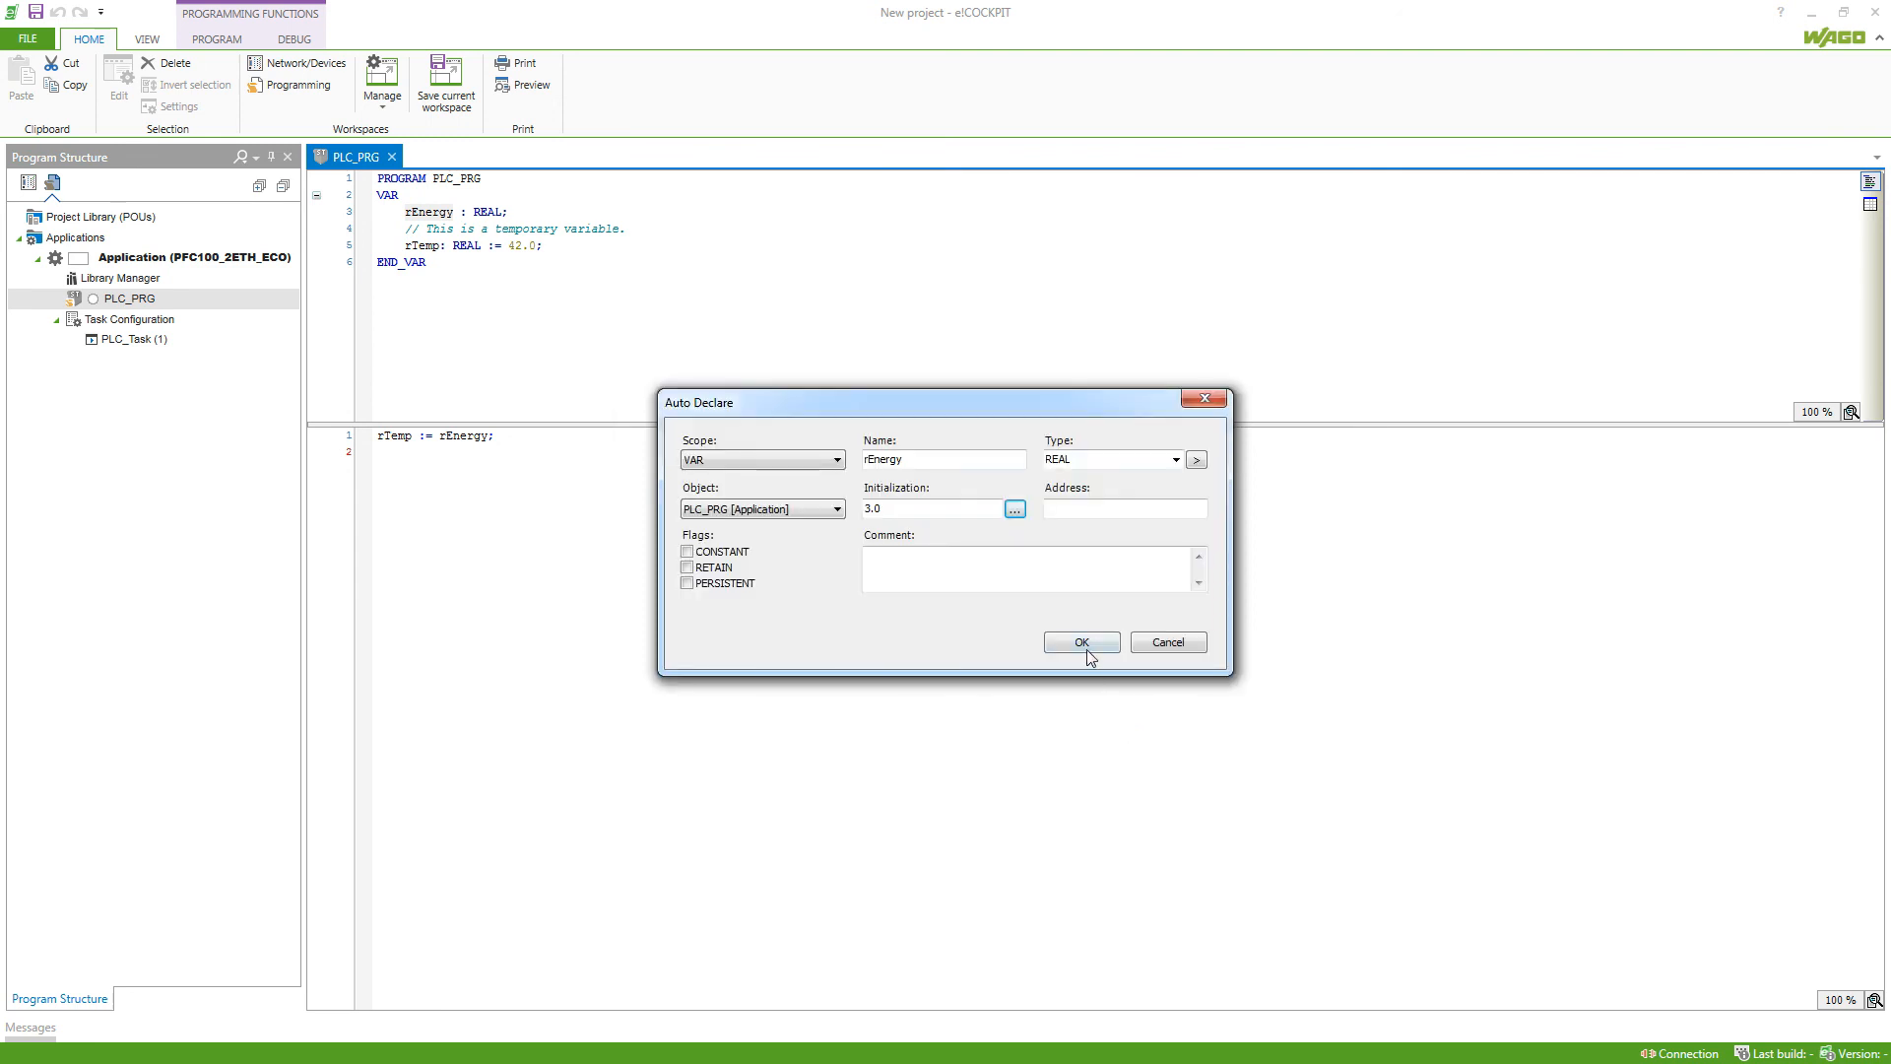
click(1079, 641)
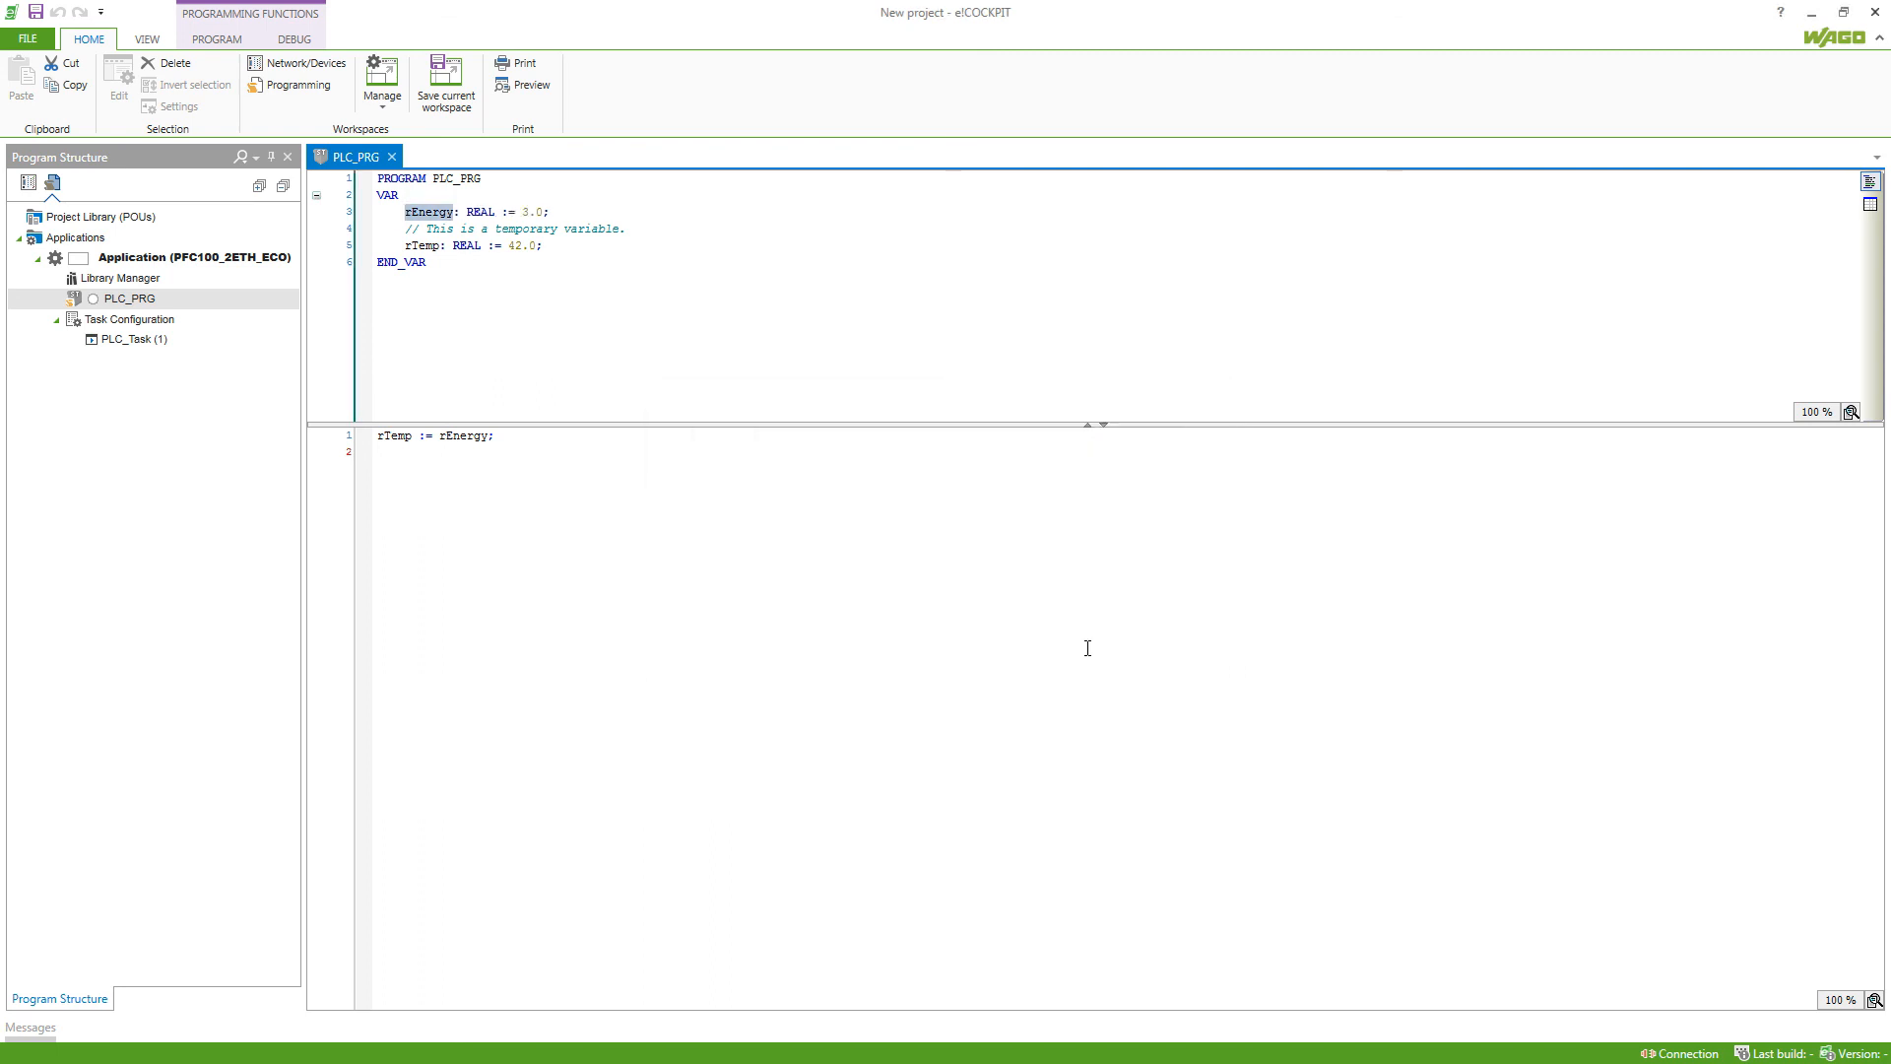
mouse_move(548, 241)
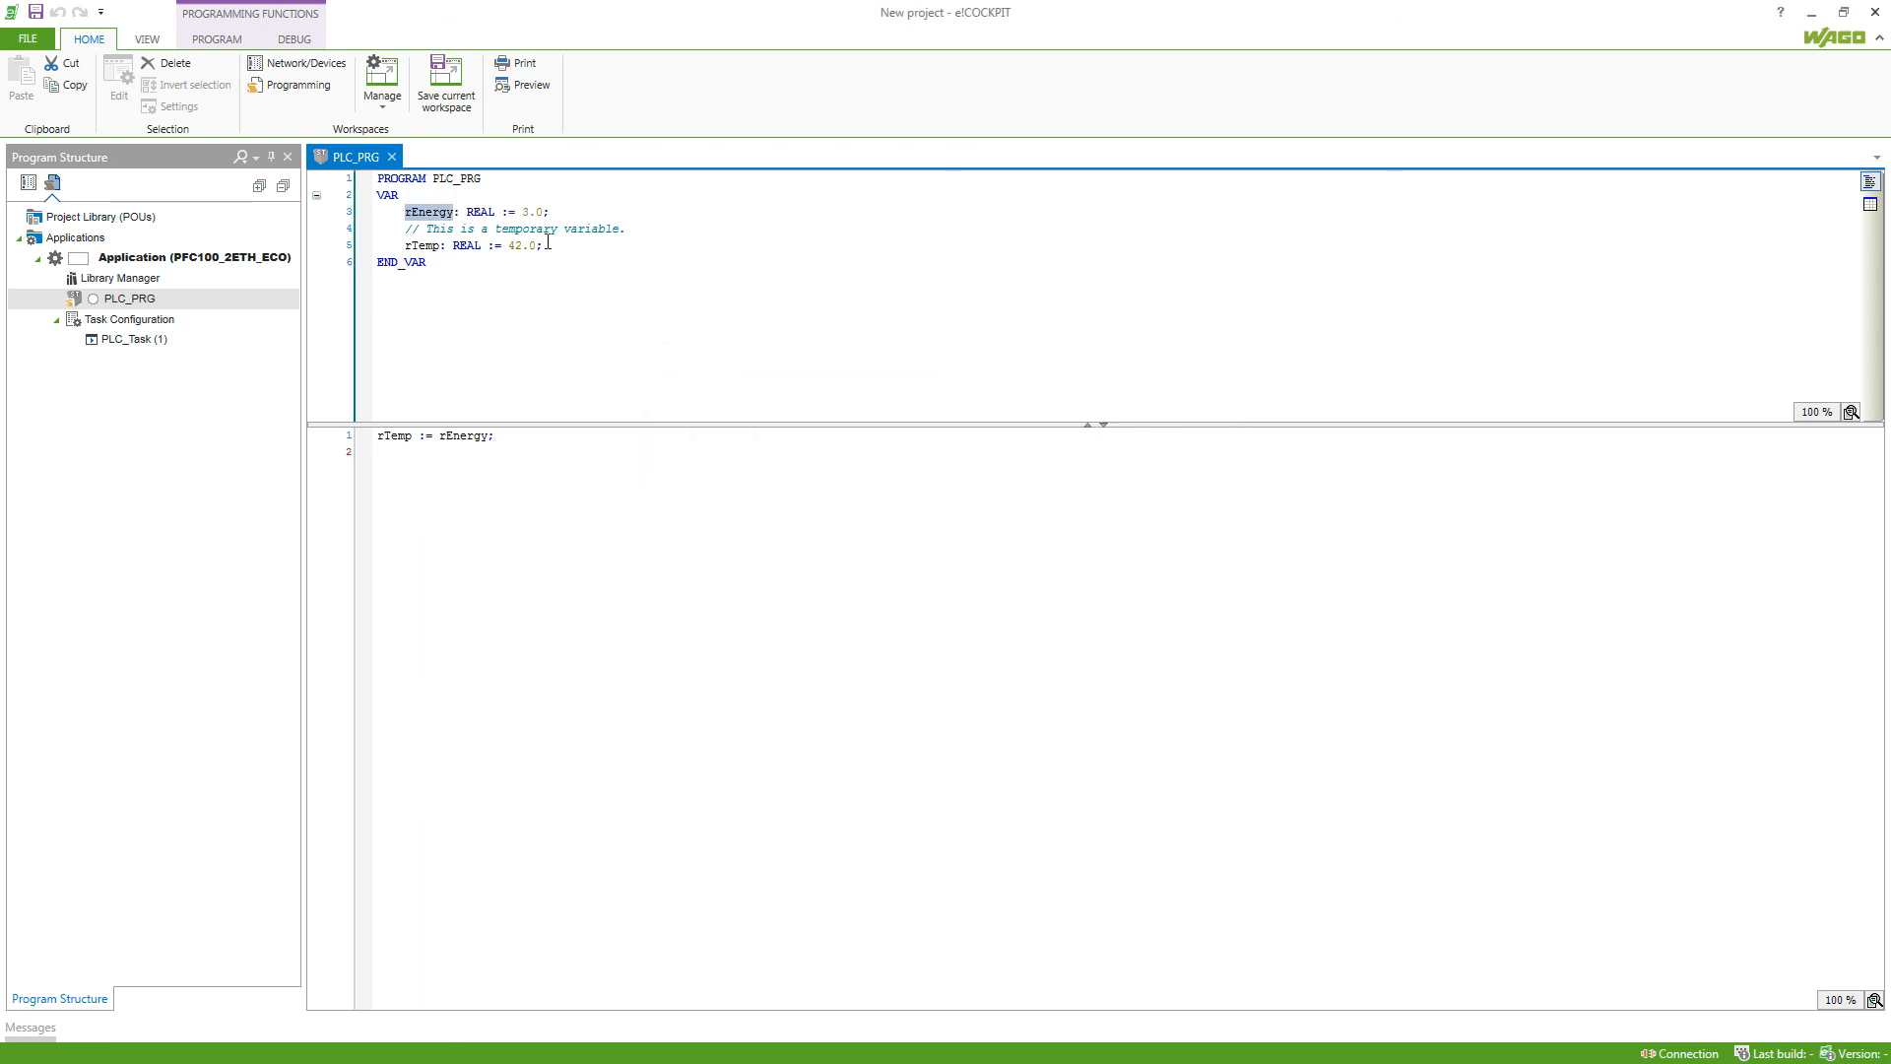